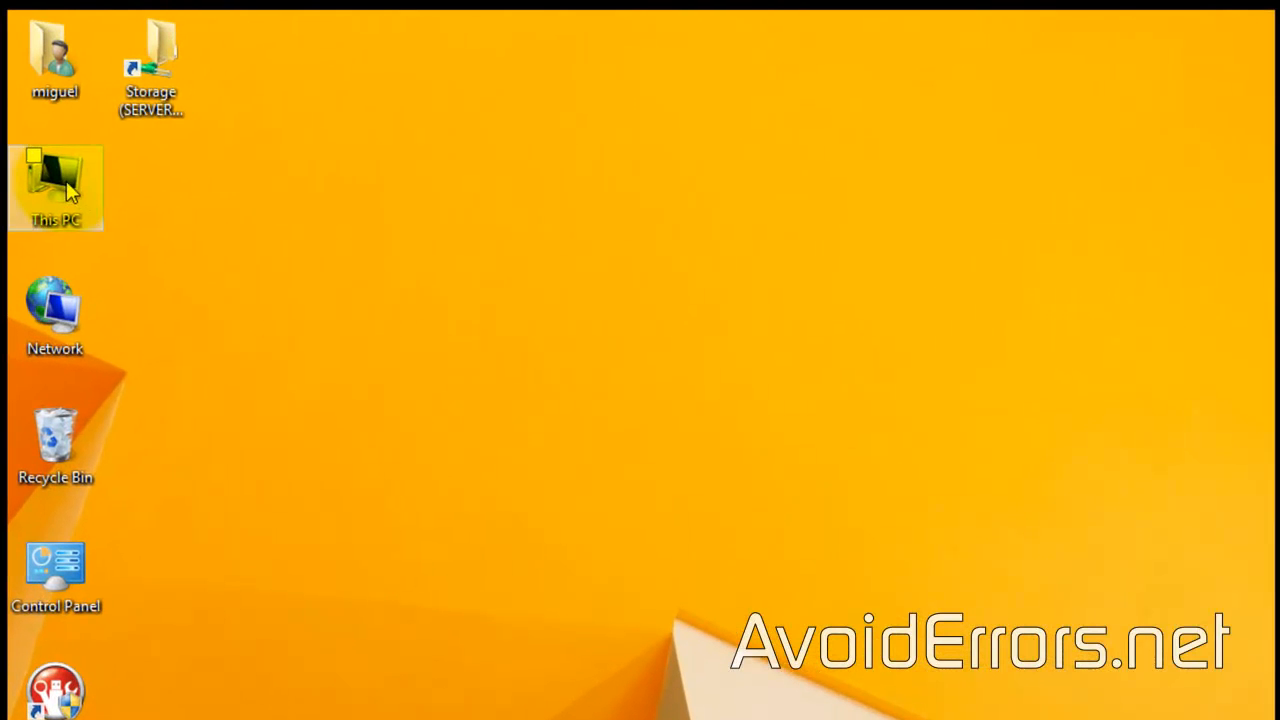
Step: From This PC's Manage, show Disk Management listing Disk 0 and the unallocated 60 GB Disk 1
{"action": "right_click", "coordinate": [56, 184]}
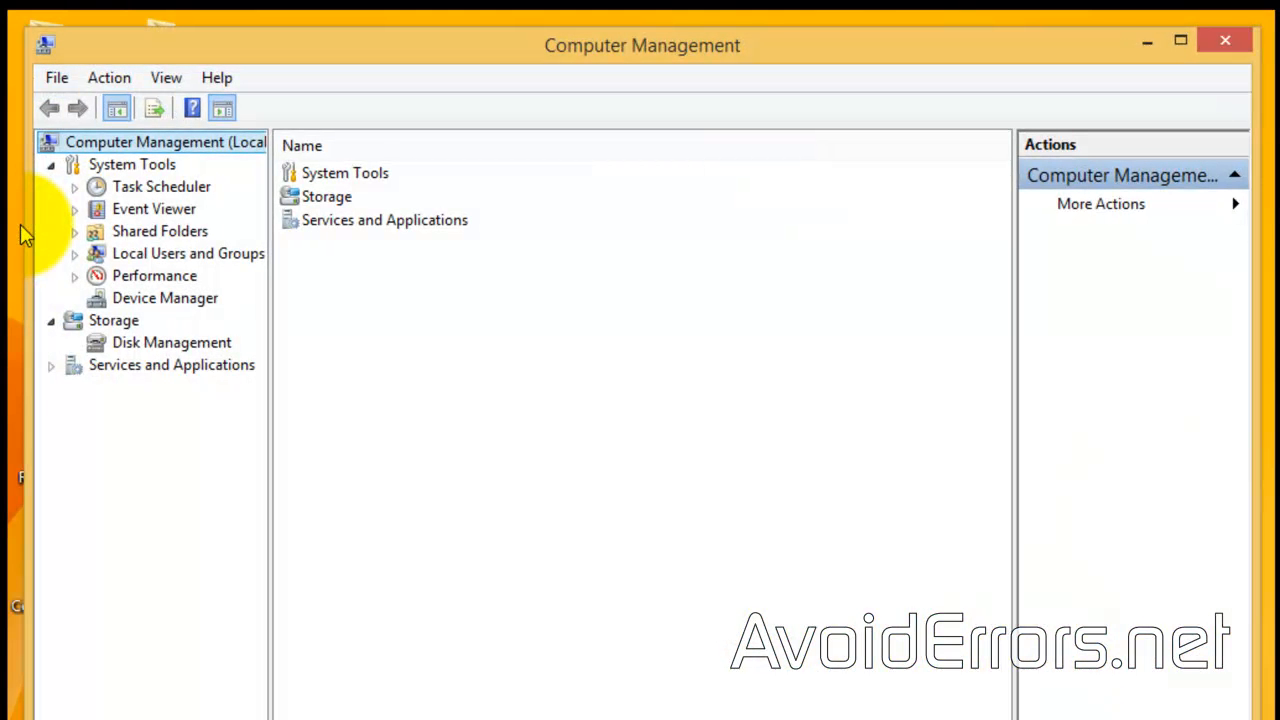
{"action": "left_click", "coordinate": [172, 342]}
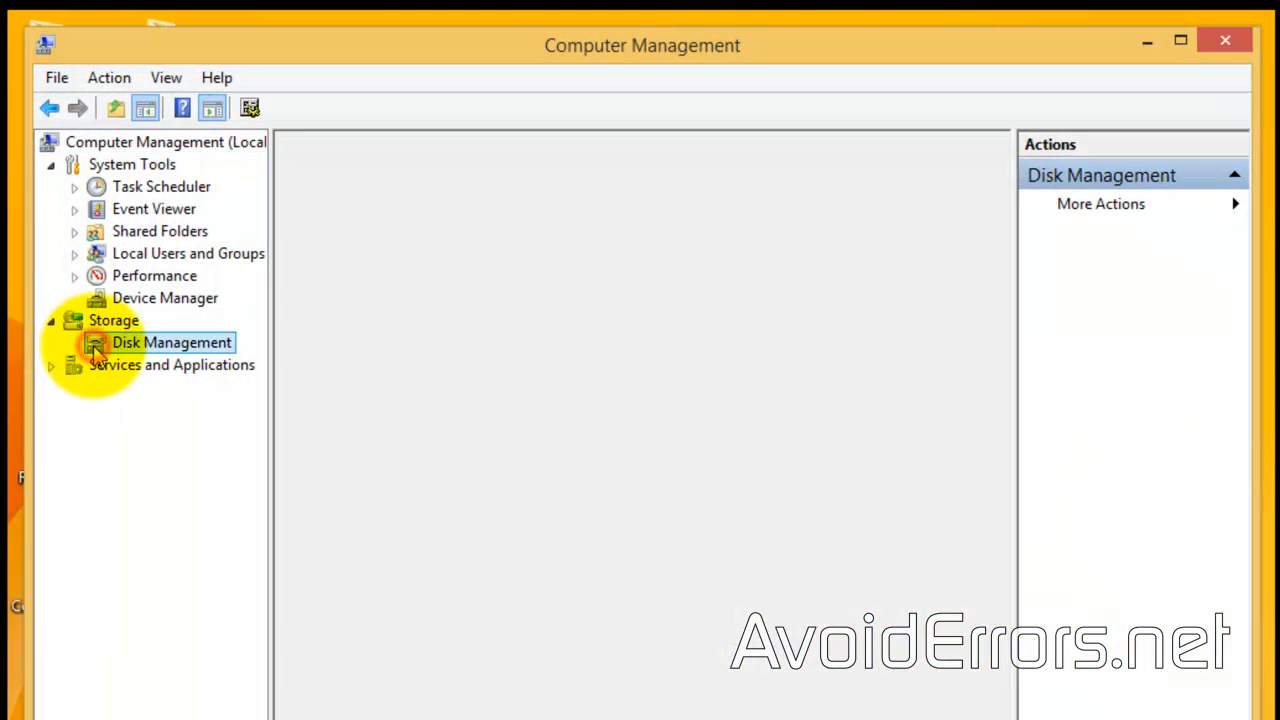
{"action": "left_click", "coordinate": [172, 342]}
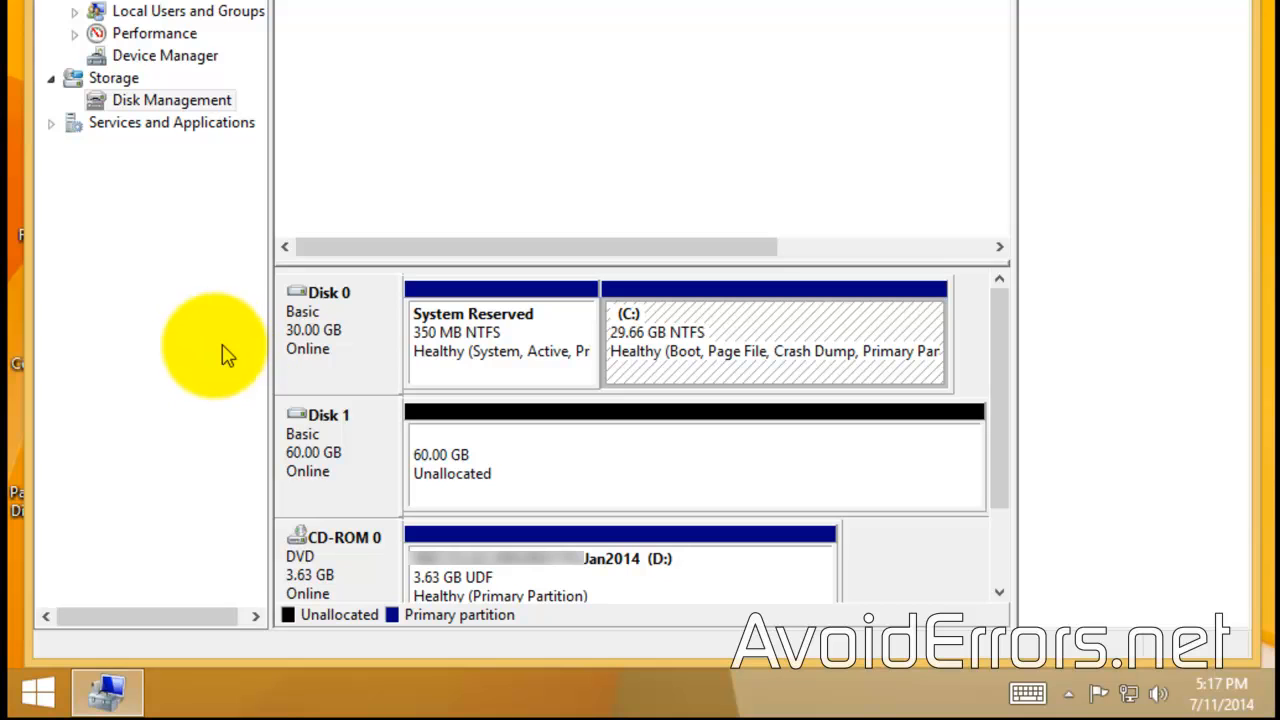
{"action": "mouse_move", "coordinate": [250, 468]}
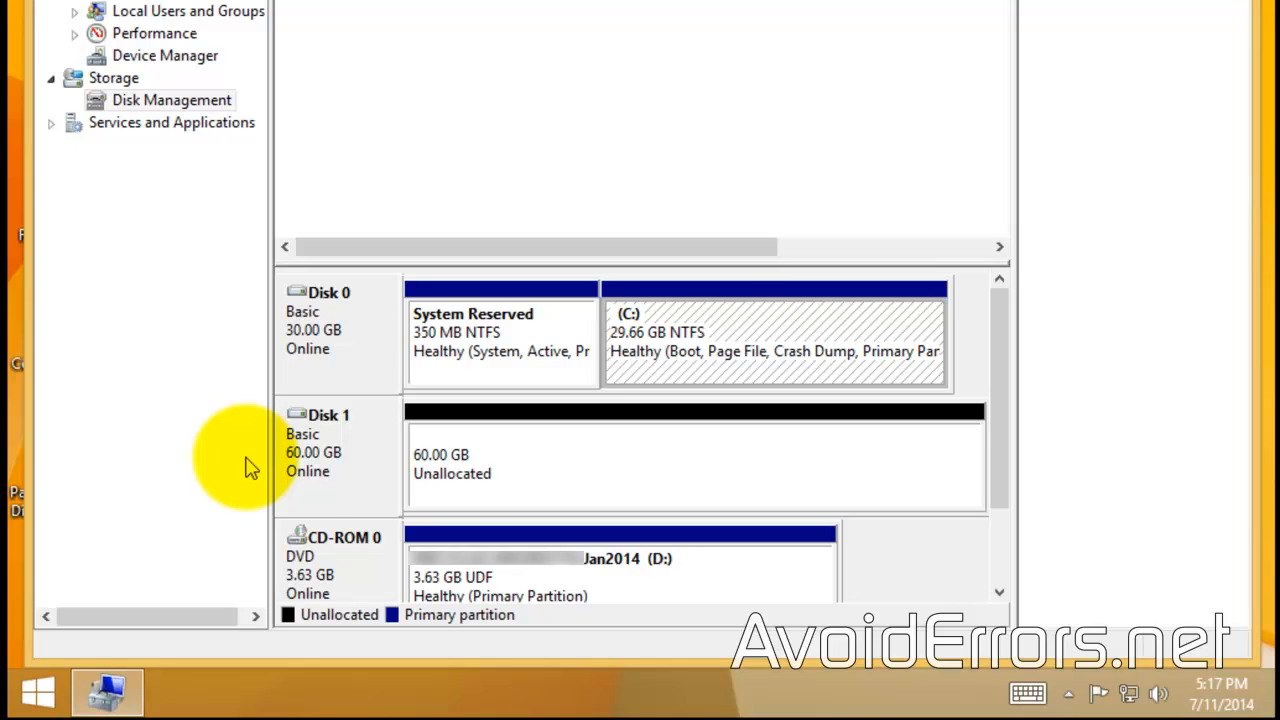
{"action": "mouse_move", "coordinate": [672, 384]}
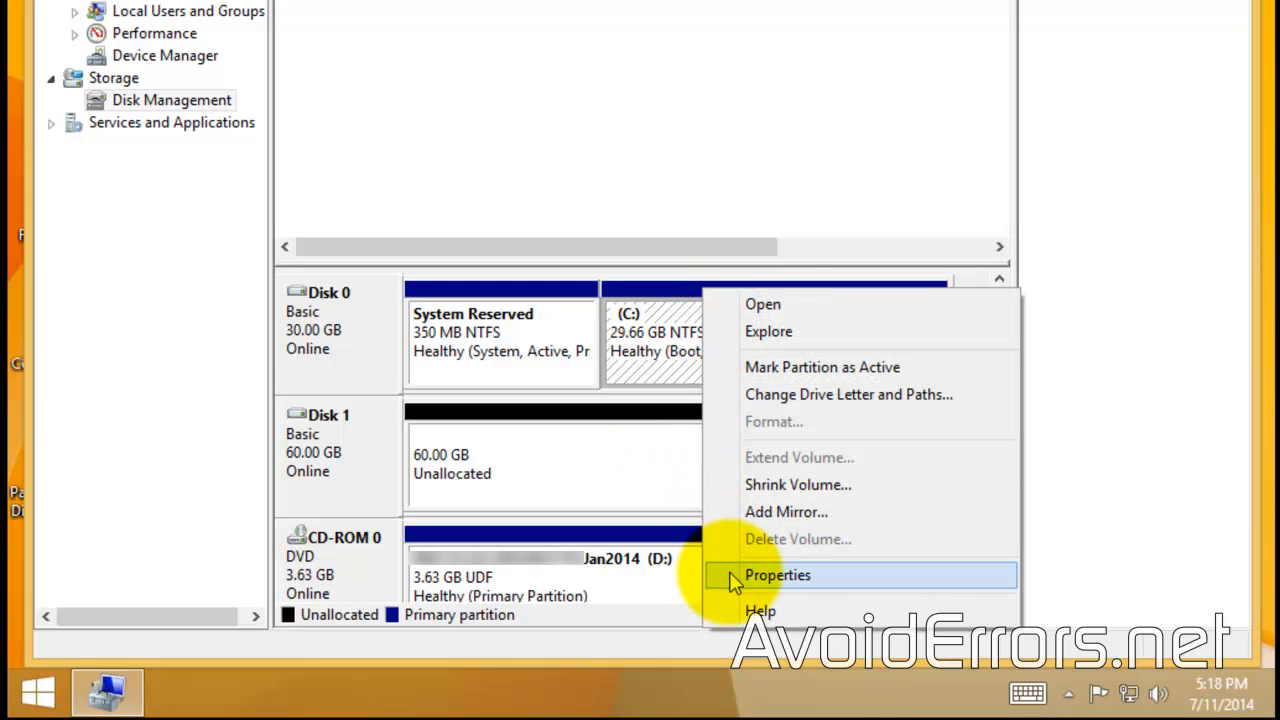
Step: Check C: properties: NTFS, 29.6 GB capacity with 10.6 GB used and 18.9 GB free
{"action": "left_click", "coordinate": [778, 576]}
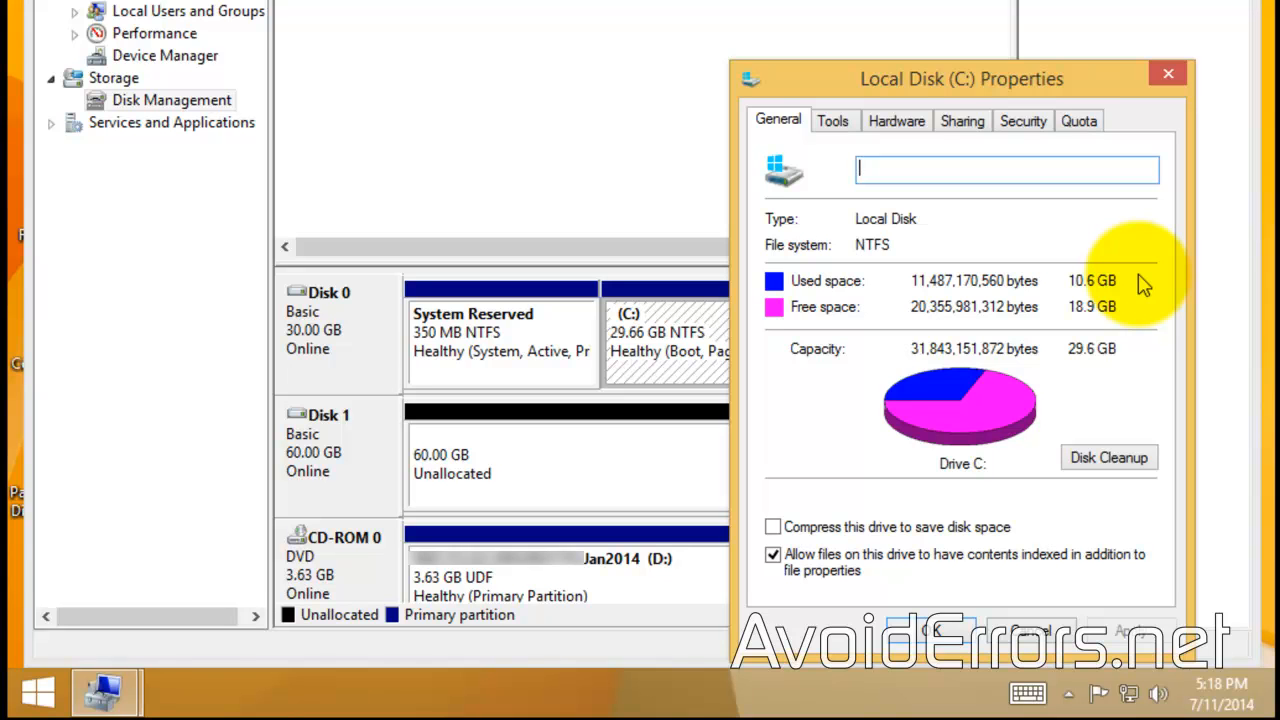
{"action": "mouse_move", "coordinate": [1100, 530]}
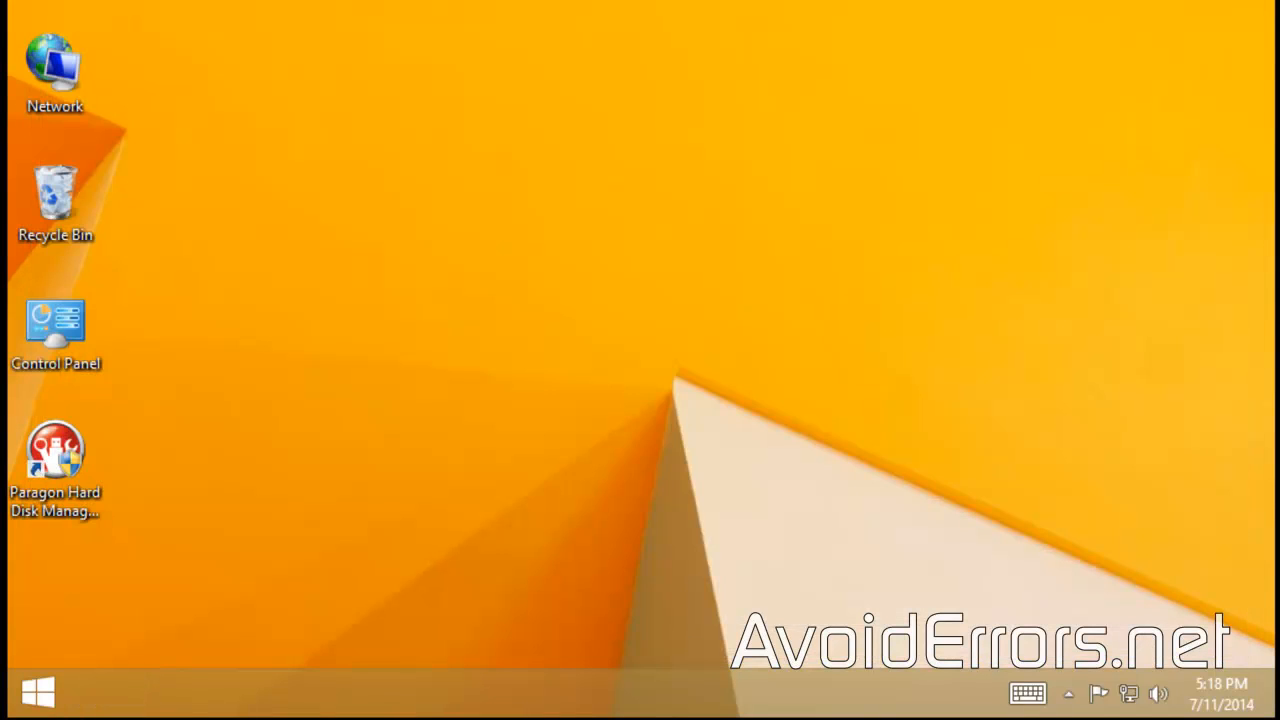
Step: Launch Paragon Hard Disk Manager 14 Suite from its desktop shortcut and allow UAC changes
{"action": "left_click", "coordinate": [56, 450]}
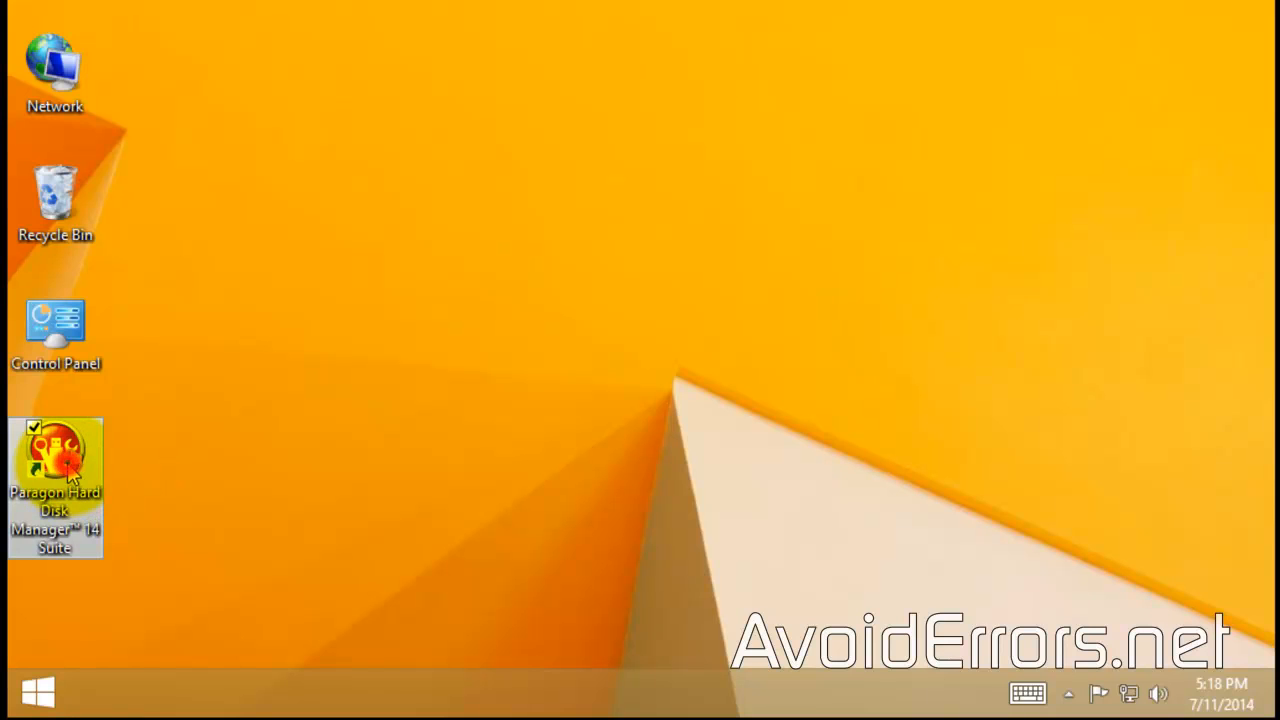
{"action": "double_click", "coordinate": [56, 460]}
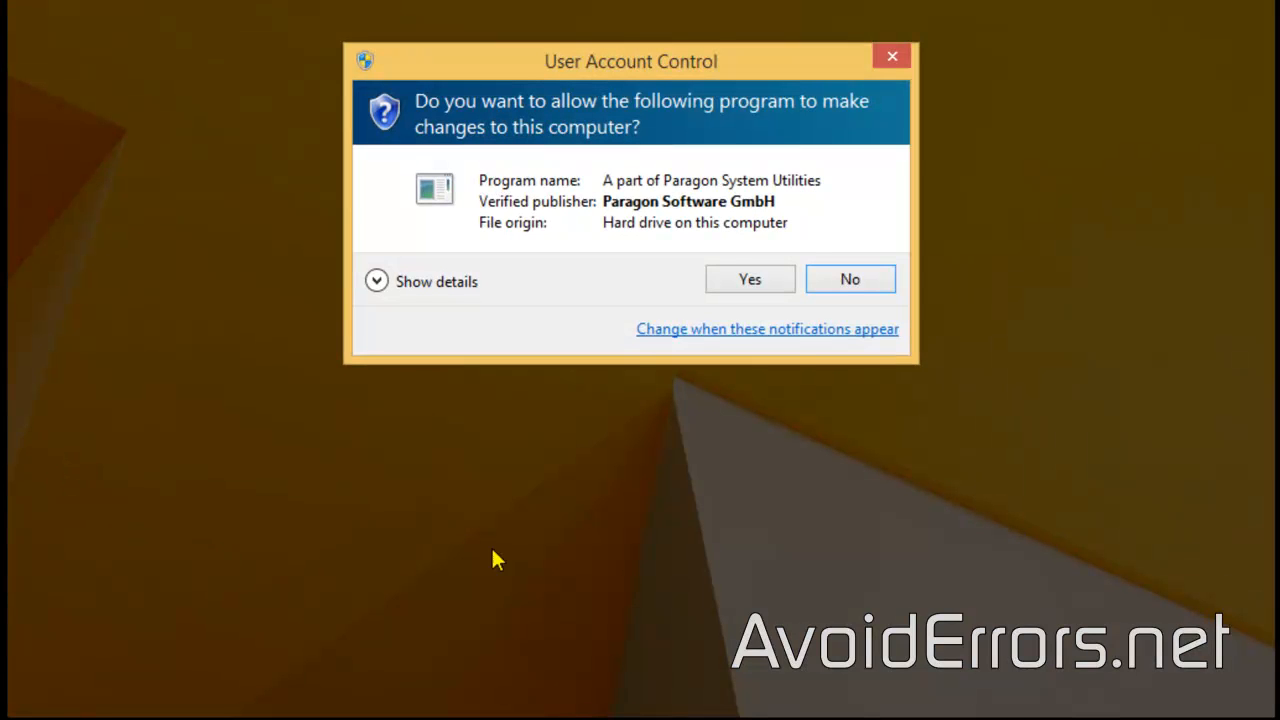
{"action": "left_click", "coordinate": [748, 280]}
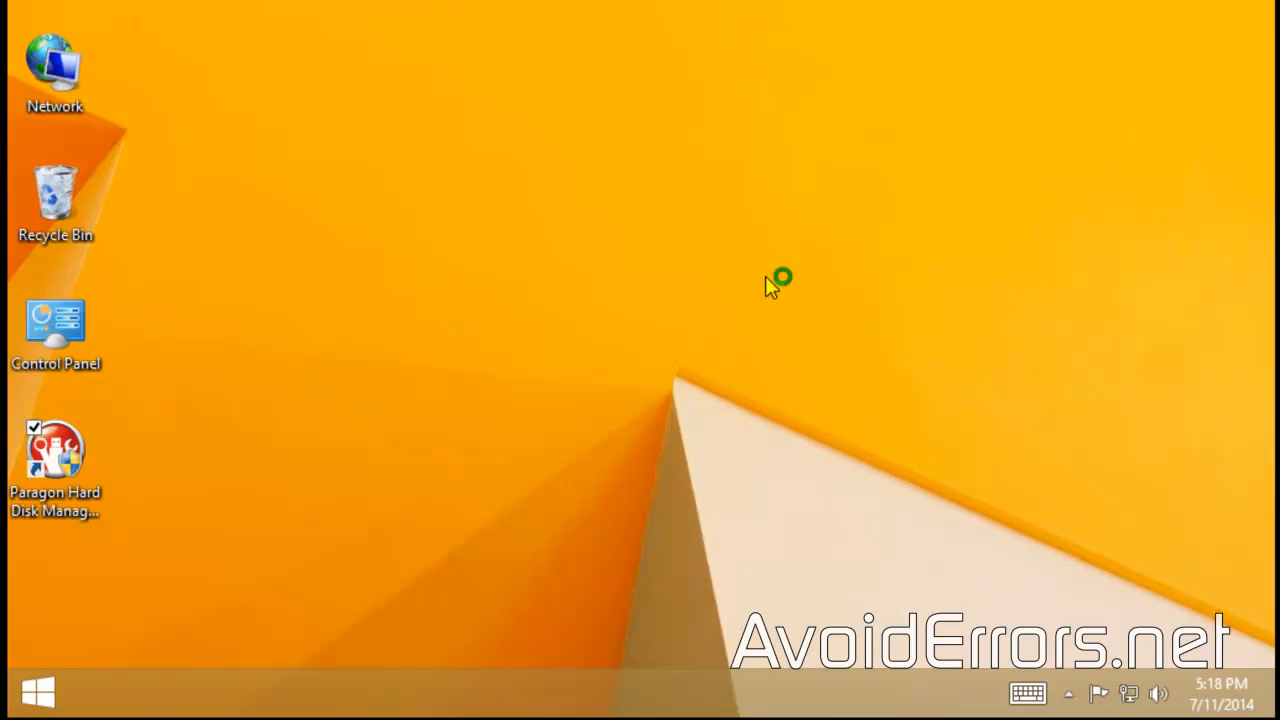
{"action": "double_click", "coordinate": [56, 450]}
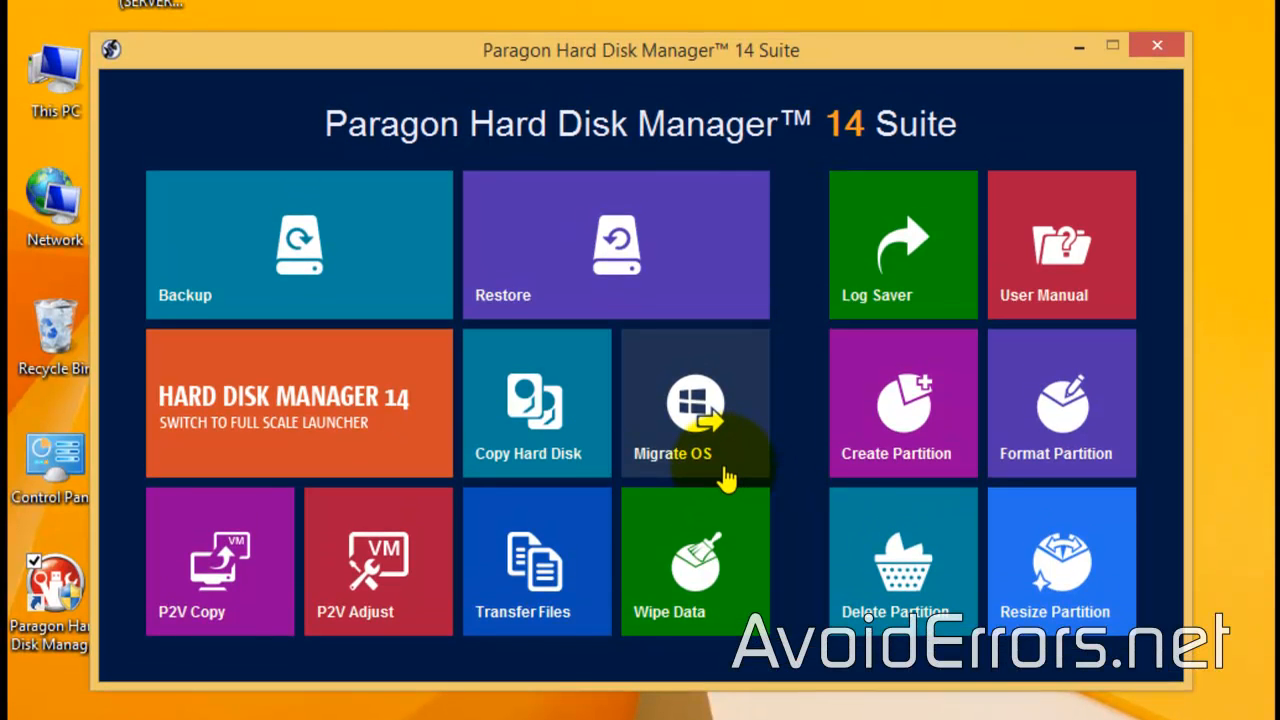
Step: Start the Migrate OS wizard and move past its welcome page to the C:-to-60 GB plan
{"action": "left_click", "coordinate": [1156, 44]}
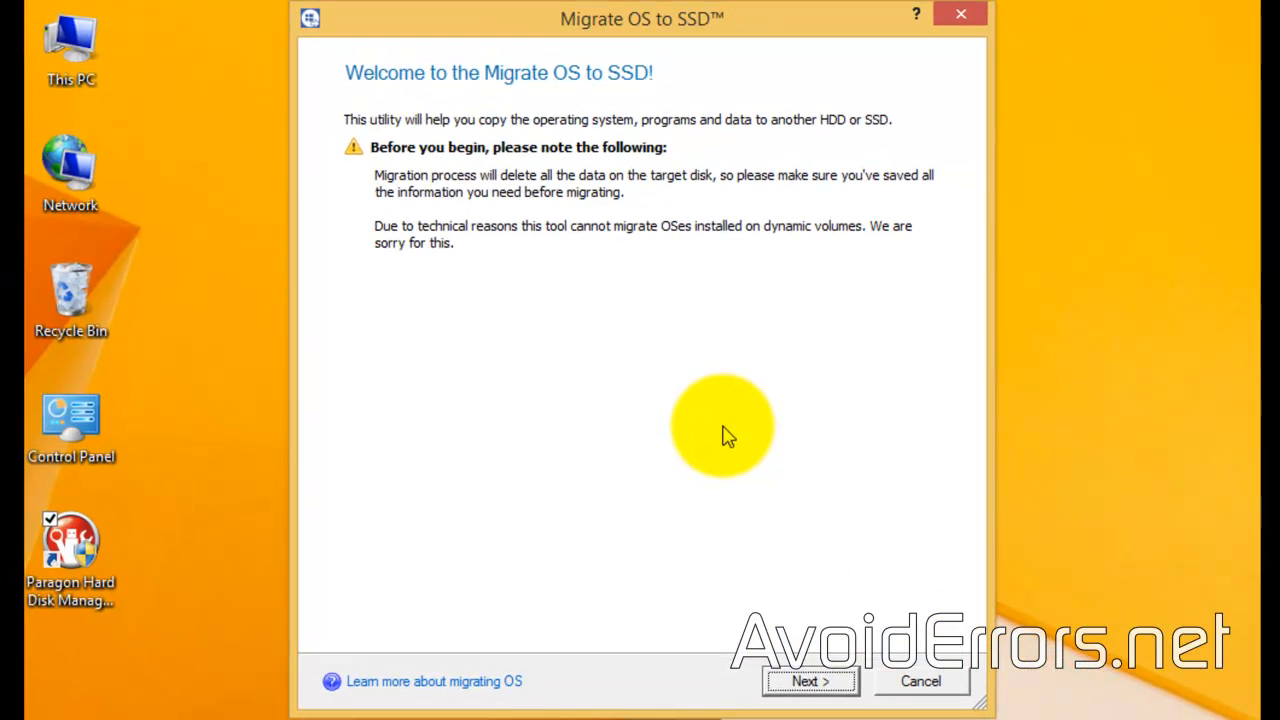
{"action": "mouse_move", "coordinate": [780, 684]}
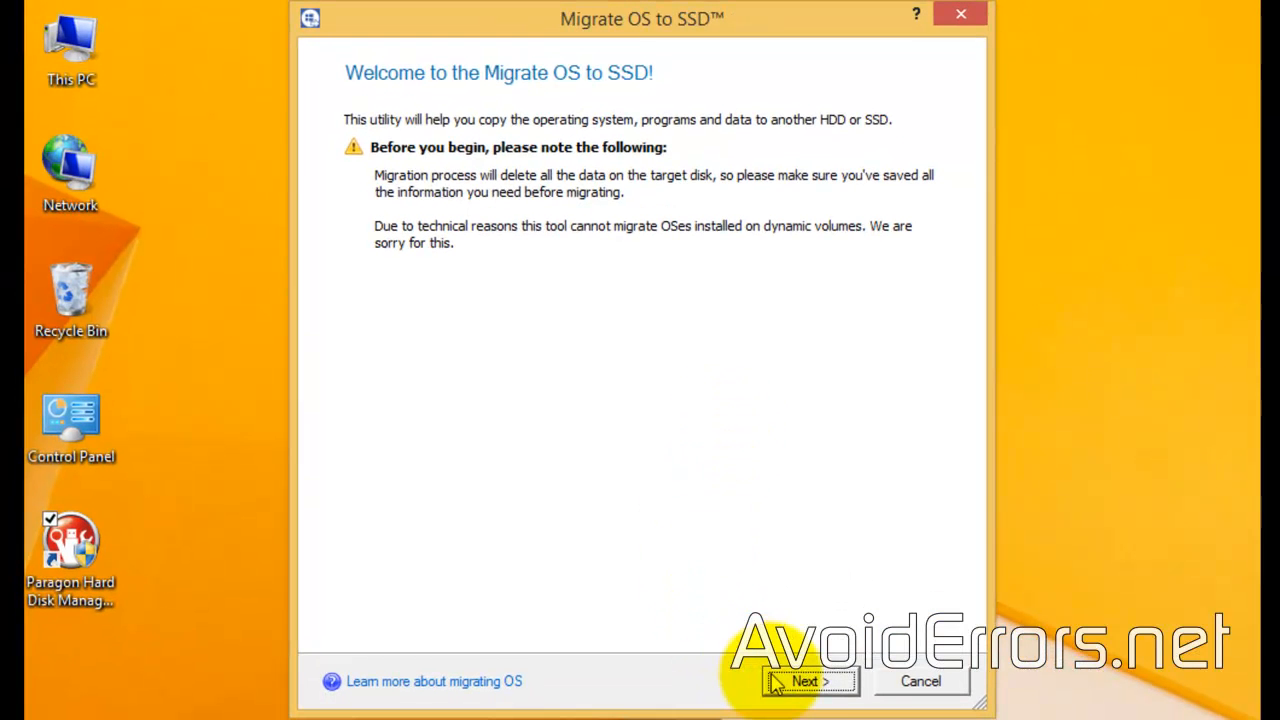
{"action": "left_click", "coordinate": [808, 680]}
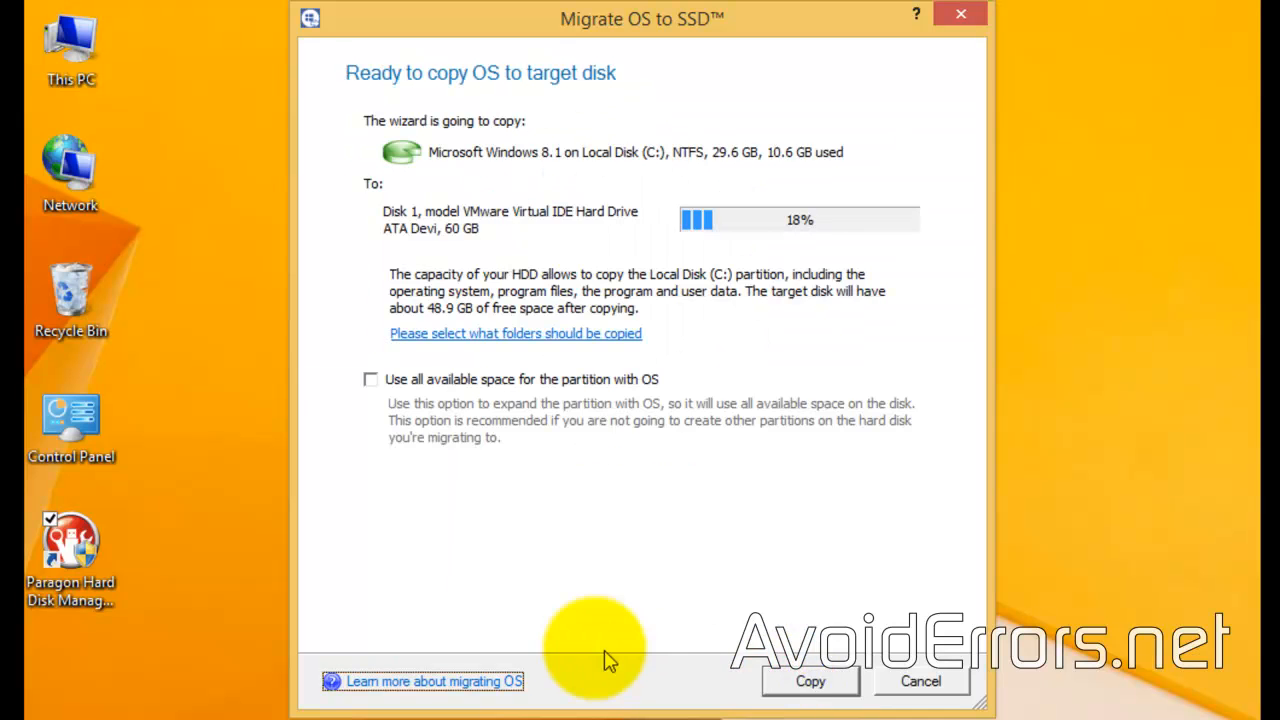
{"action": "mouse_move", "coordinate": [344, 160]}
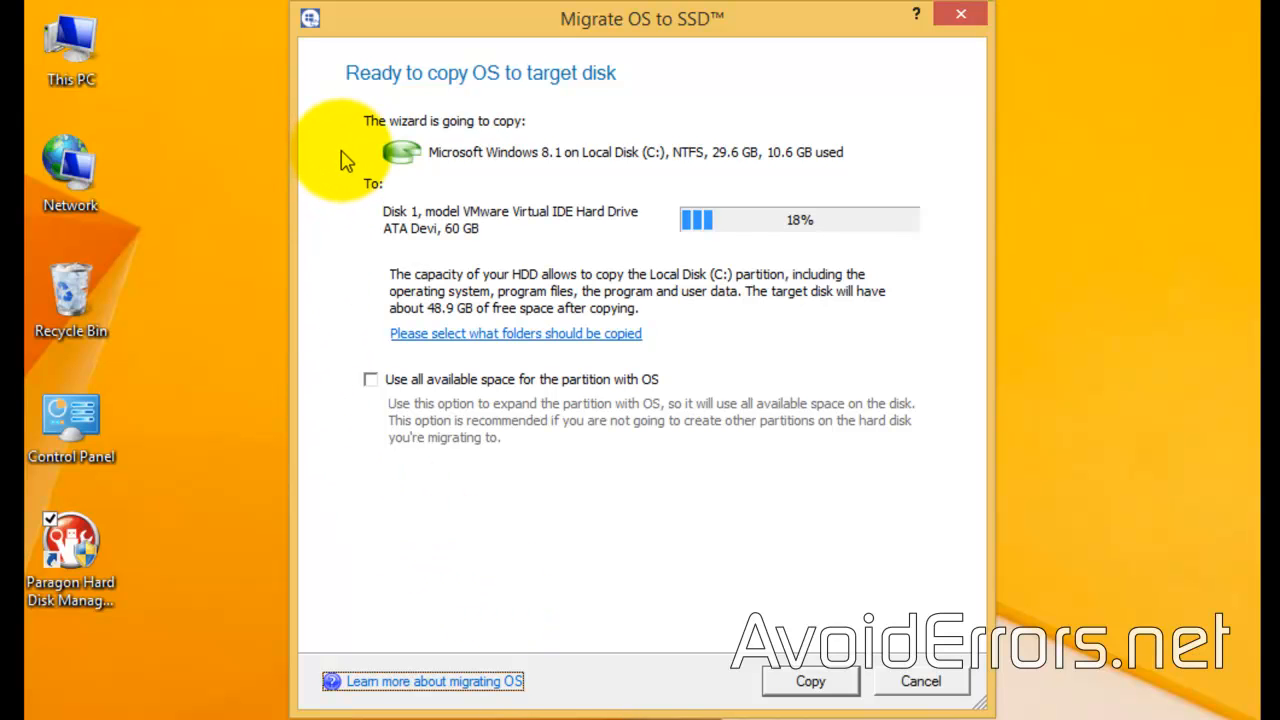
{"action": "mouse_move", "coordinate": [332, 216]}
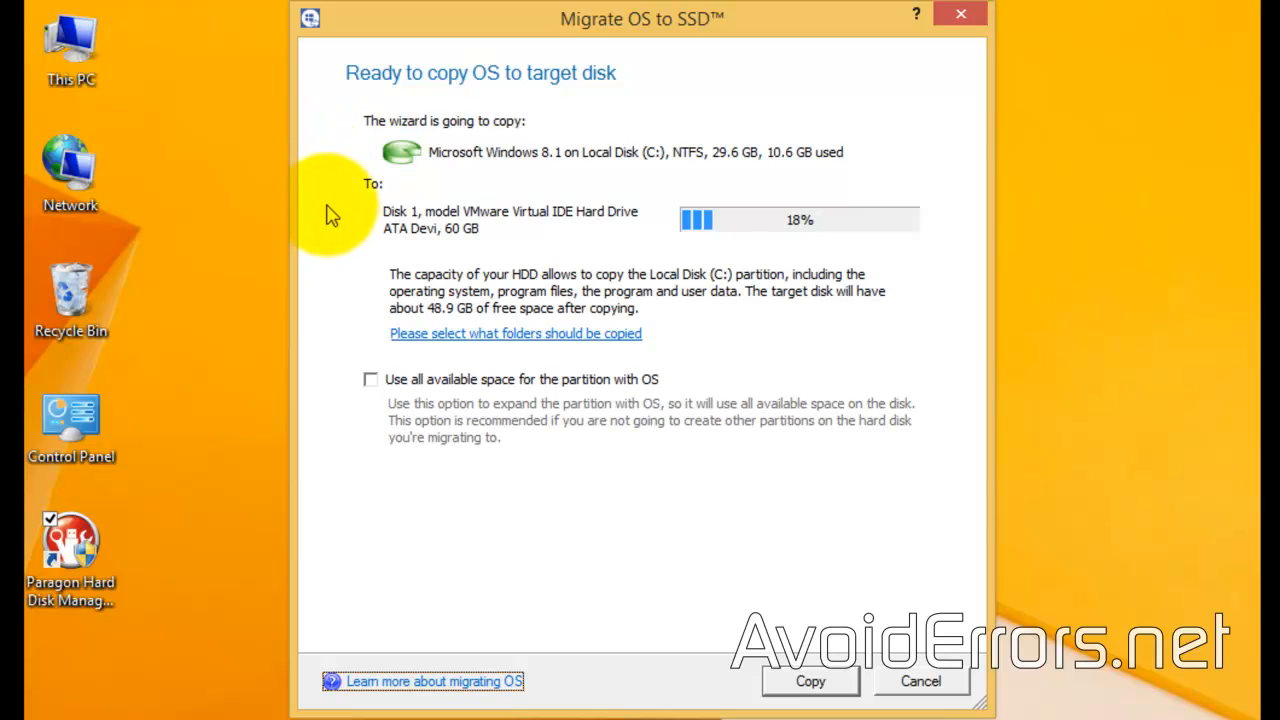
{"action": "mouse_move", "coordinate": [336, 218]}
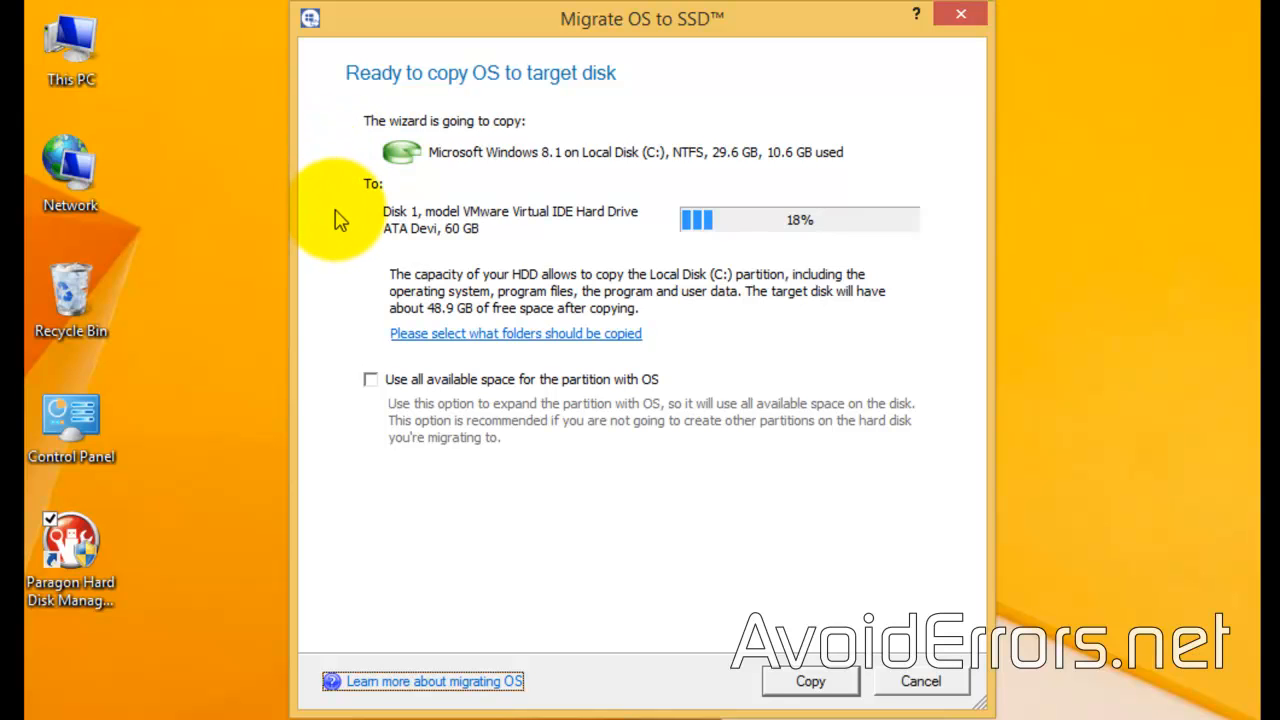
{"action": "mouse_move", "coordinate": [312, 288]}
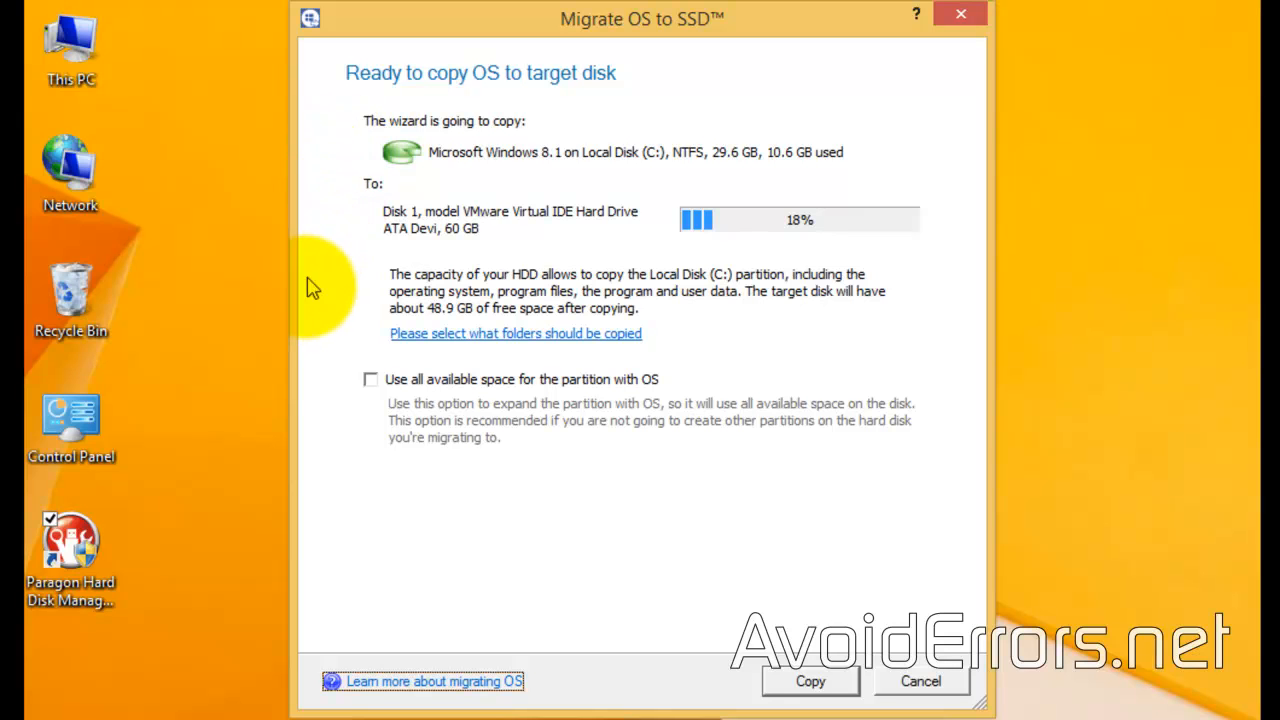
{"action": "mouse_move", "coordinate": [364, 400]}
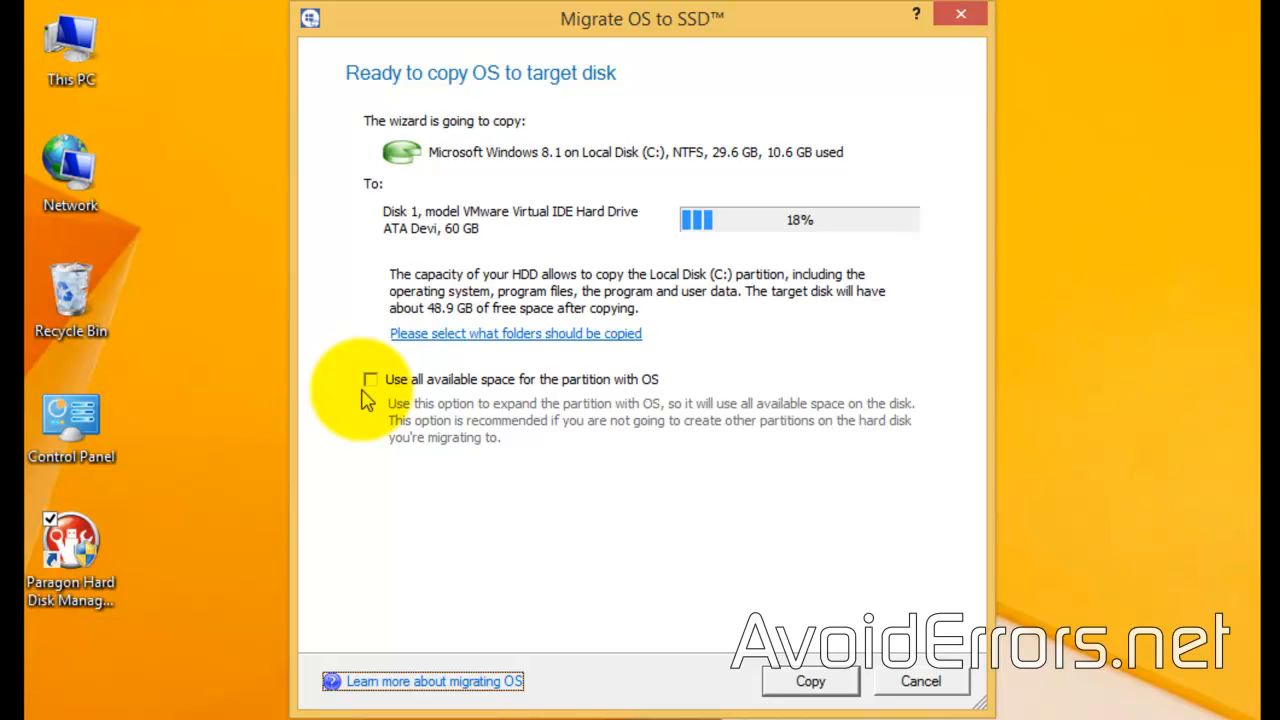
{"action": "mouse_move", "coordinate": [540, 704]}
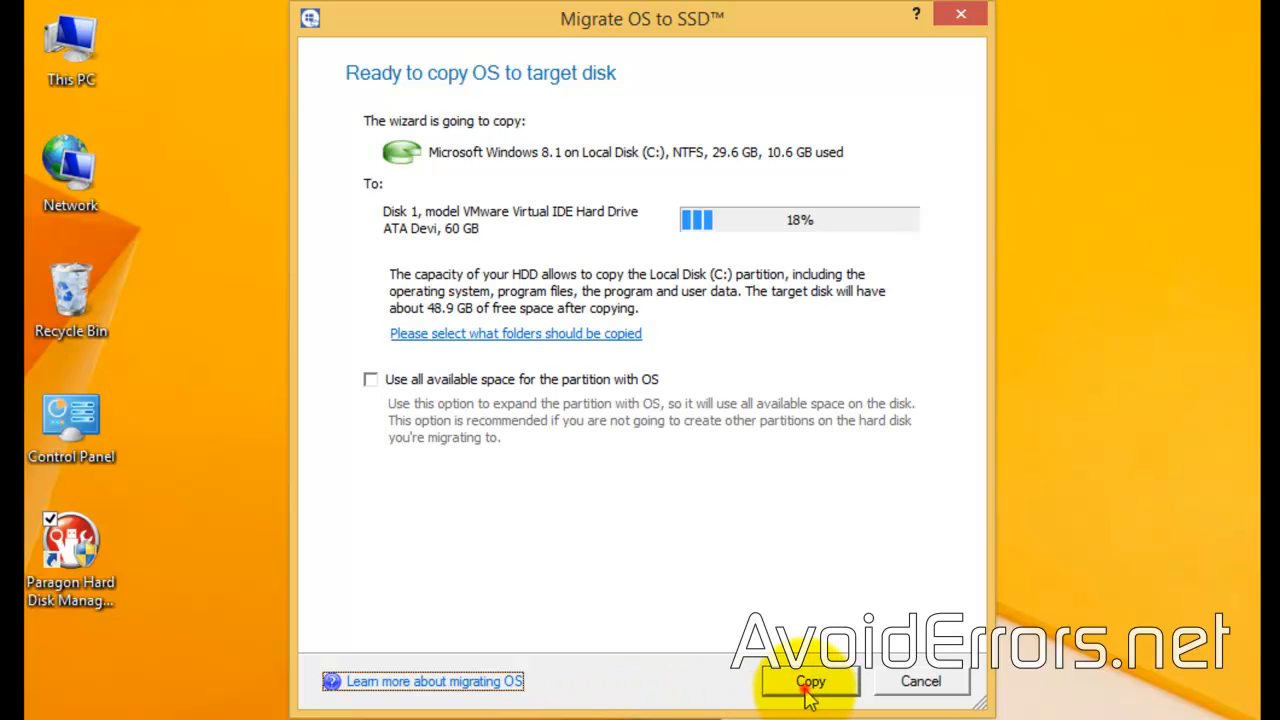
Step: Copy Windows 8.1 from C: to the 60 GB Disk 1 without using all available space
{"action": "left_click", "coordinate": [810, 680]}
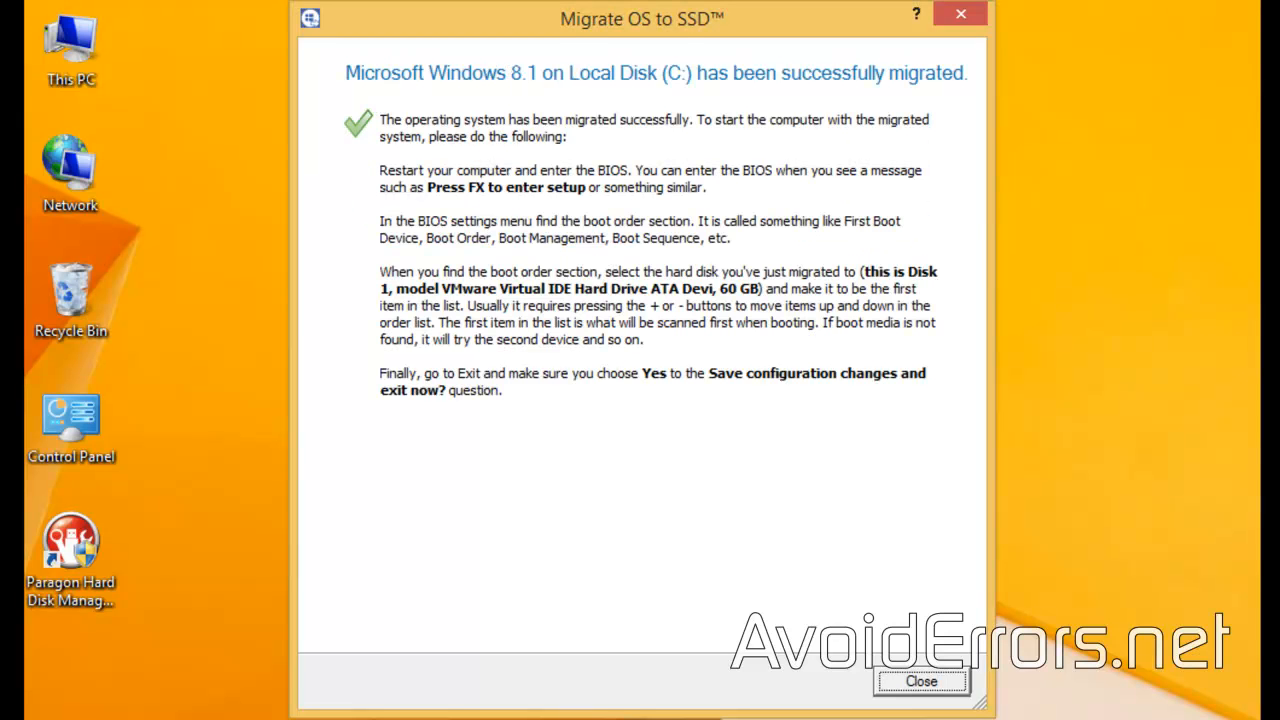
{"action": "mouse_move", "coordinate": [358, 182]}
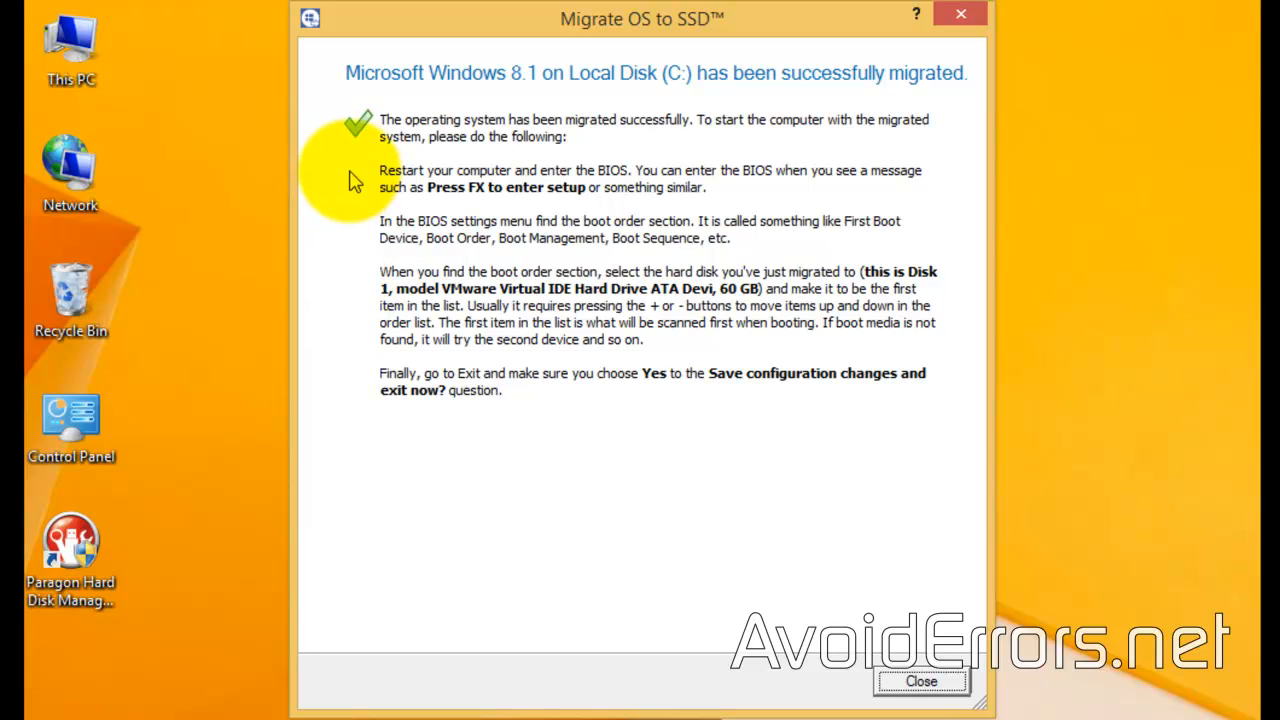
{"action": "mouse_move", "coordinate": [332, 220]}
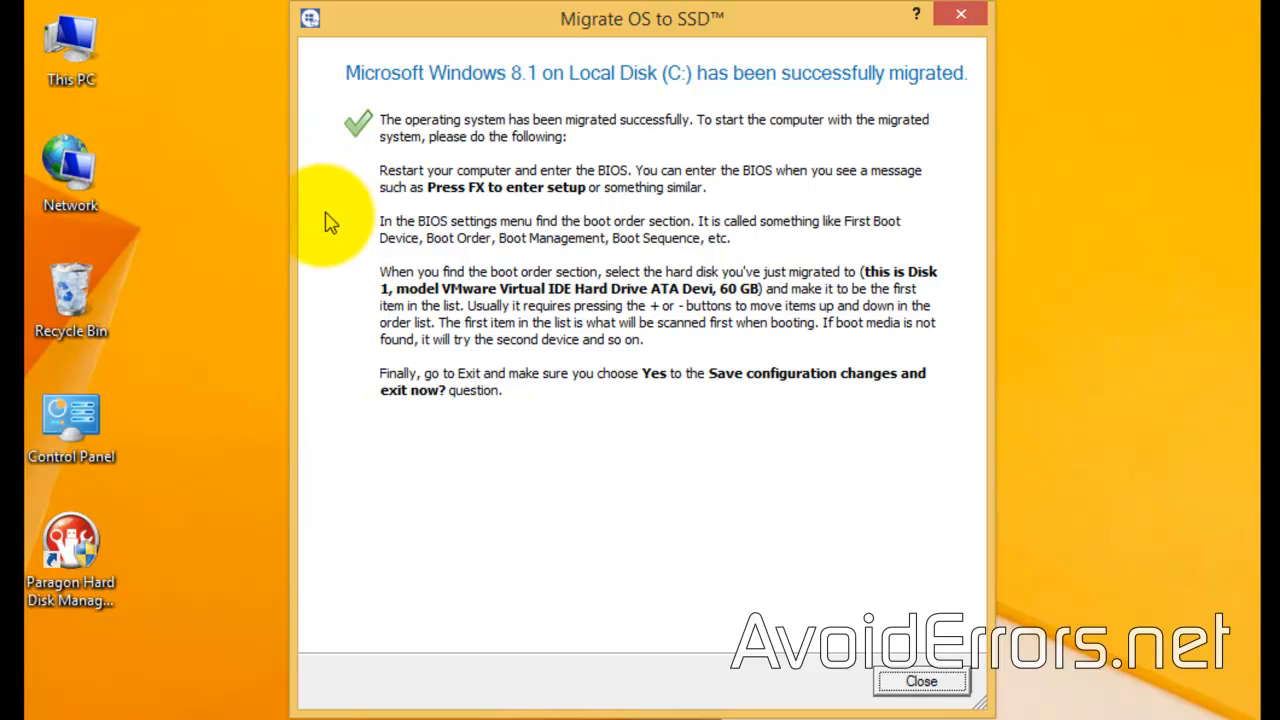
{"action": "mouse_move", "coordinate": [364, 304]}
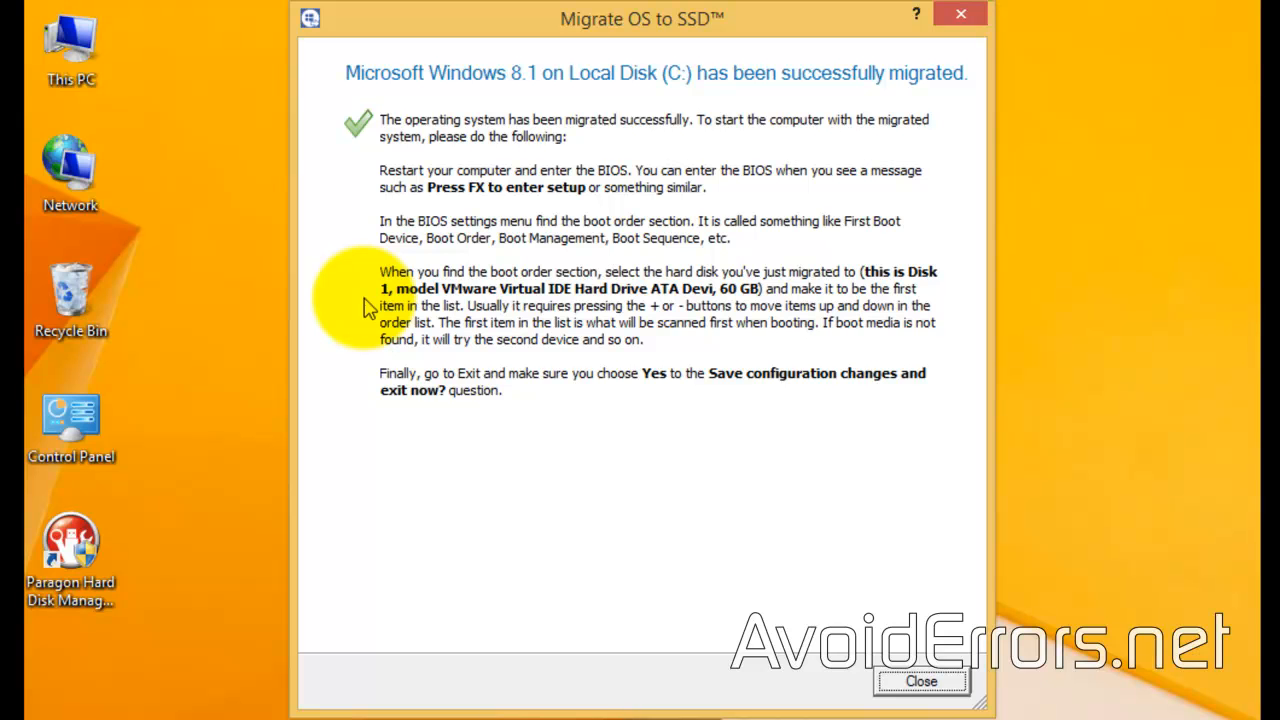
{"action": "mouse_move", "coordinate": [896, 680]}
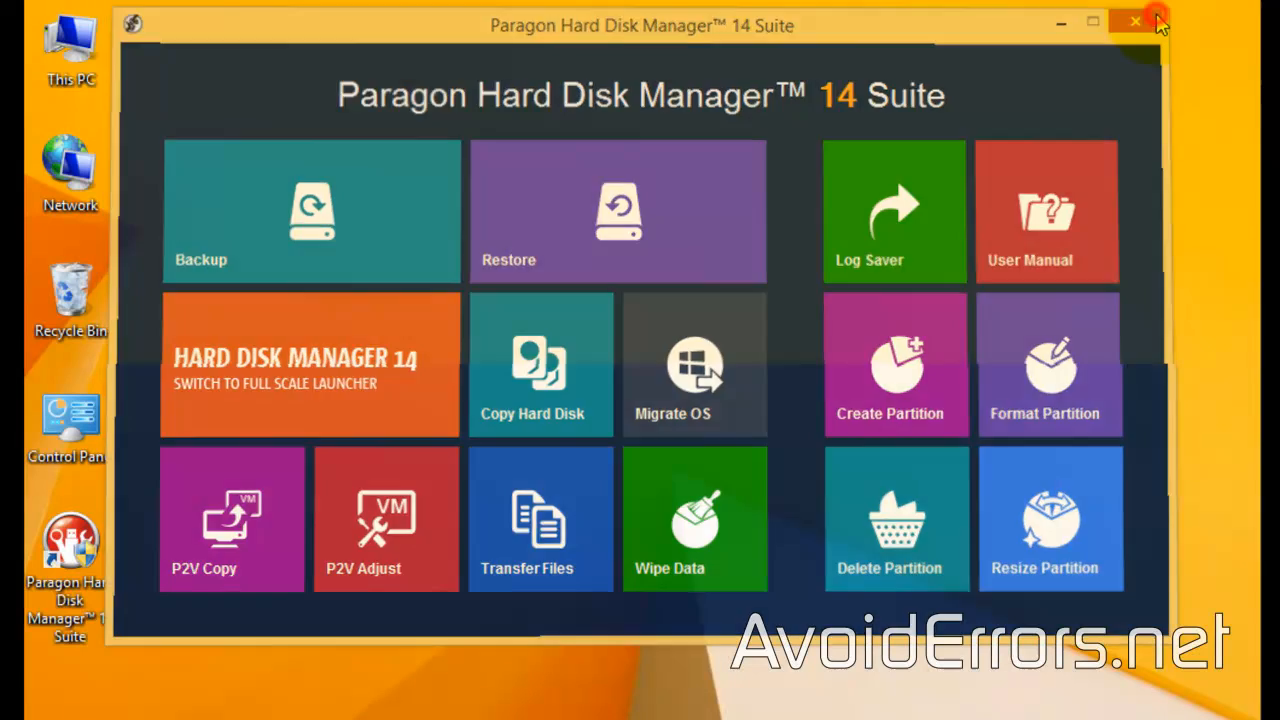
Step: Close Paragon, restart the computer via Settings > Power, and return to the desktop
{"action": "left_click", "coordinate": [1136, 20]}
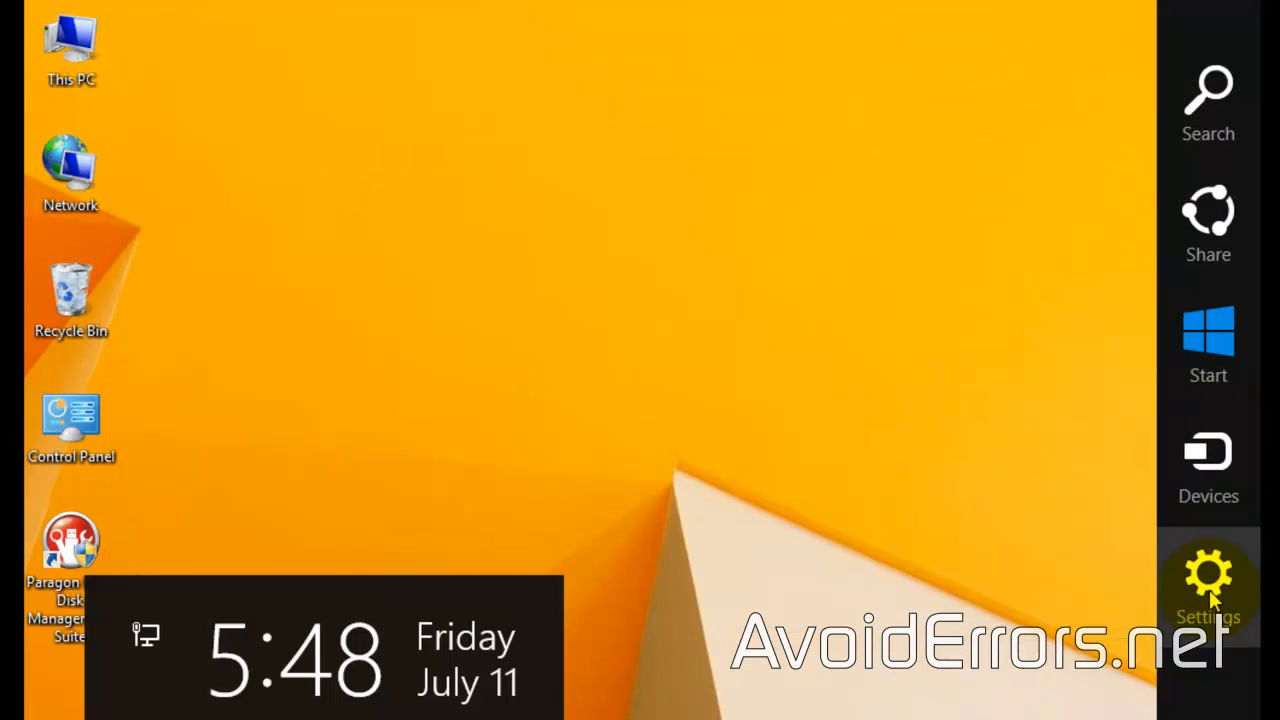
{"action": "left_click", "coordinate": [1208, 580]}
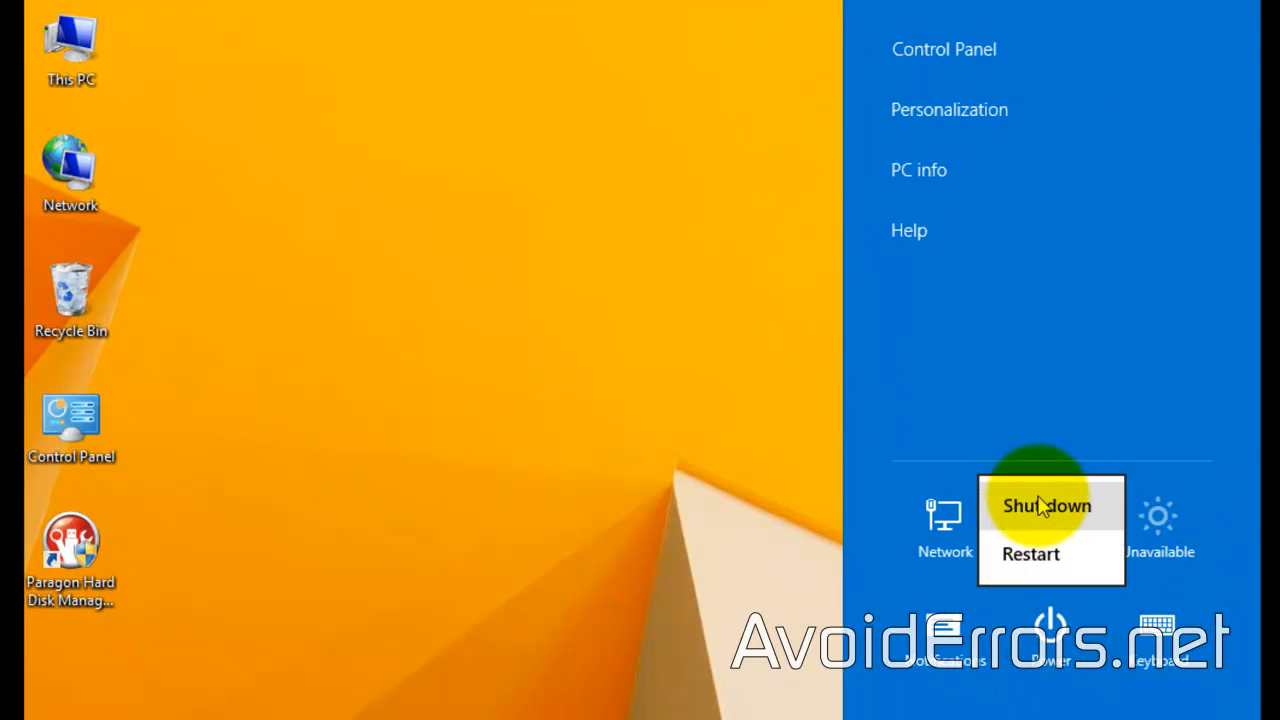
{"action": "left_click", "coordinate": [1046, 504]}
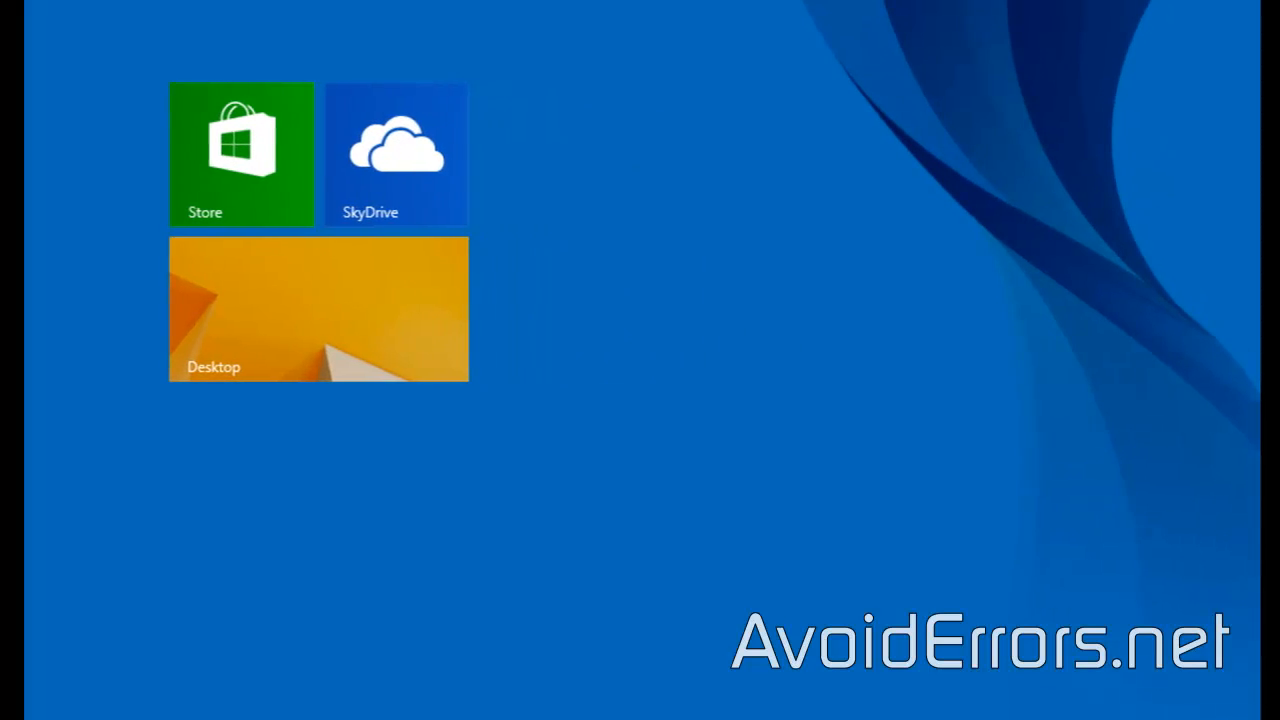
{"action": "left_click", "coordinate": [318, 308]}
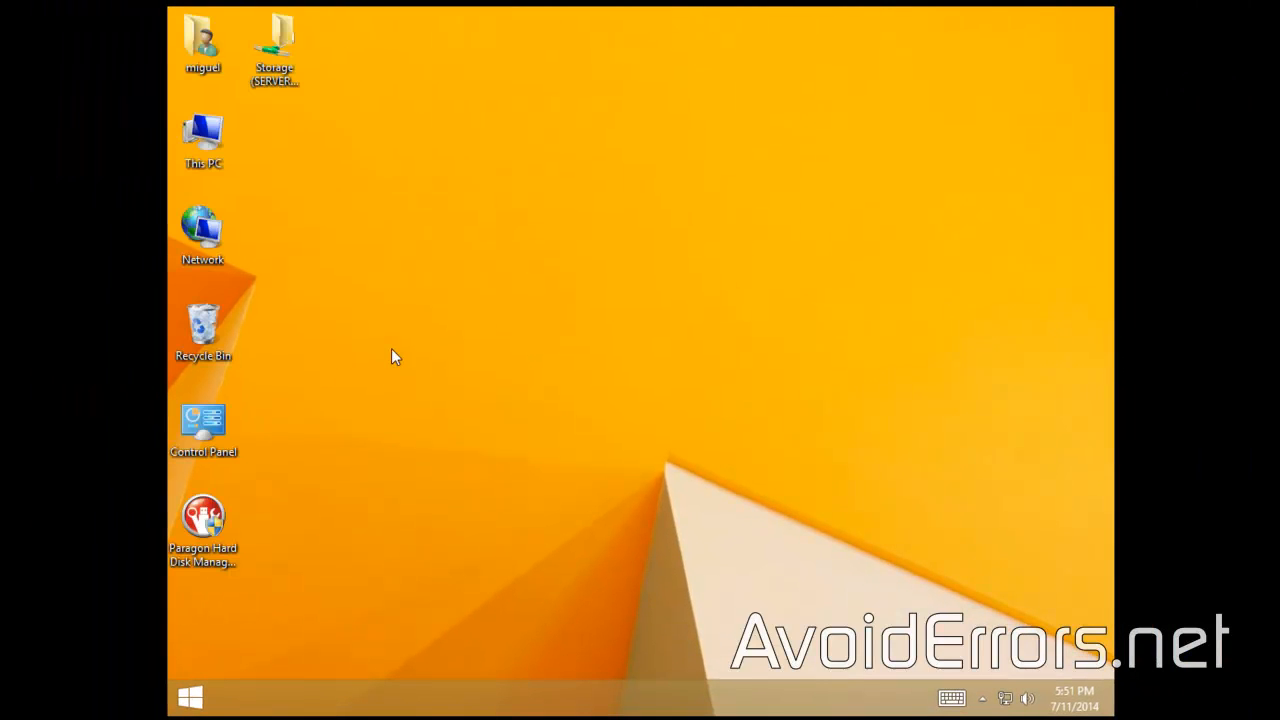
{"action": "mouse_move", "coordinate": [258, 540]}
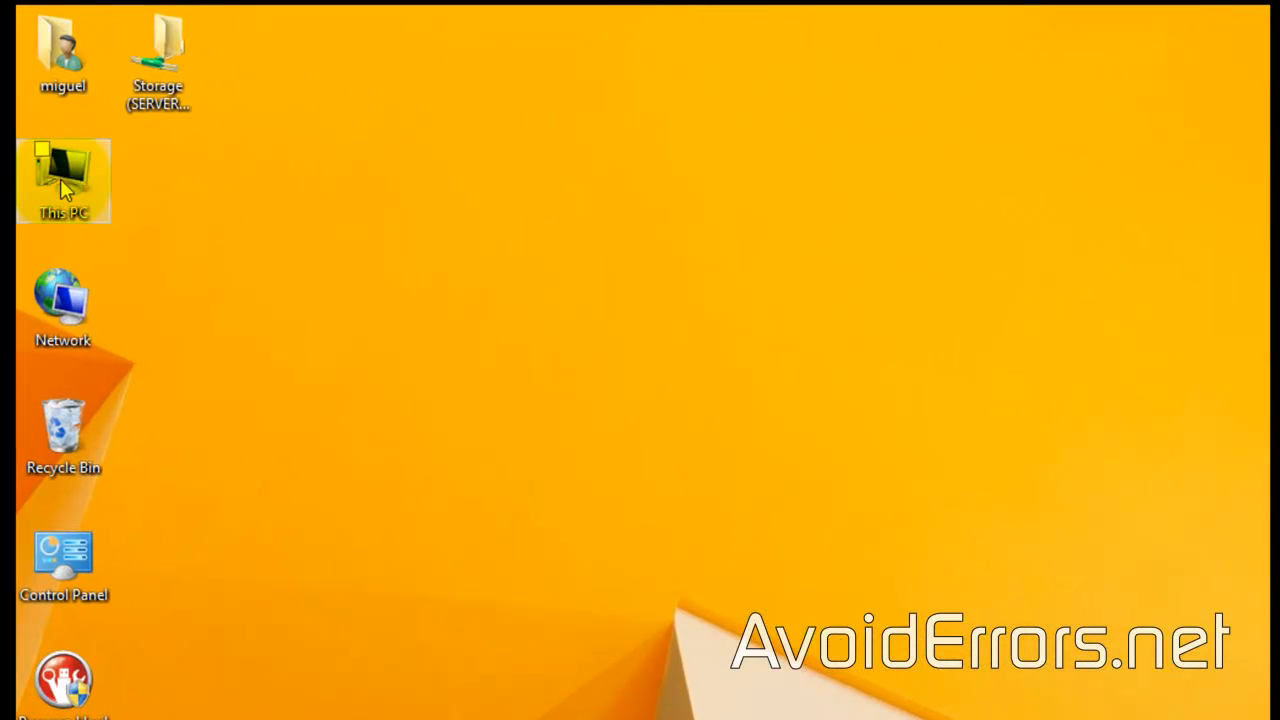
Step: Reopen Disk Management showing 60 GB Disk 0 with 29.66 GB C: and 30 GB unallocated
{"action": "right_click", "coordinate": [64, 180]}
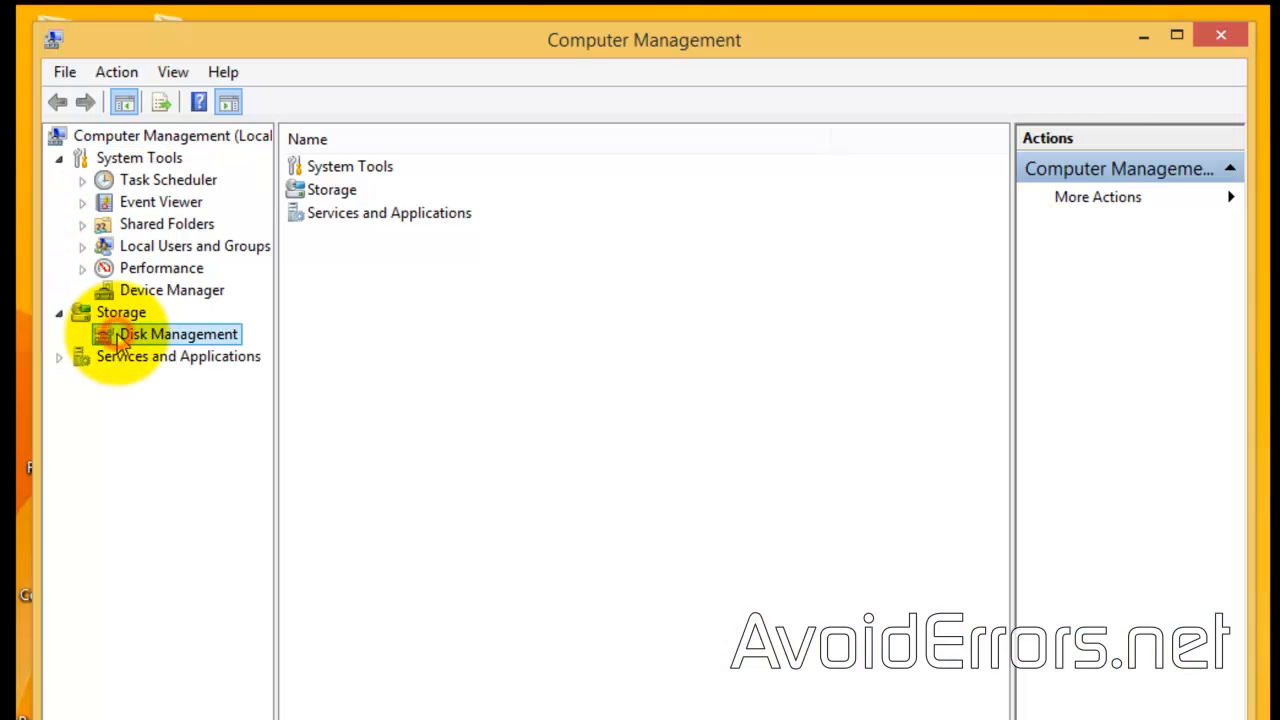
{"action": "left_click", "coordinate": [178, 334]}
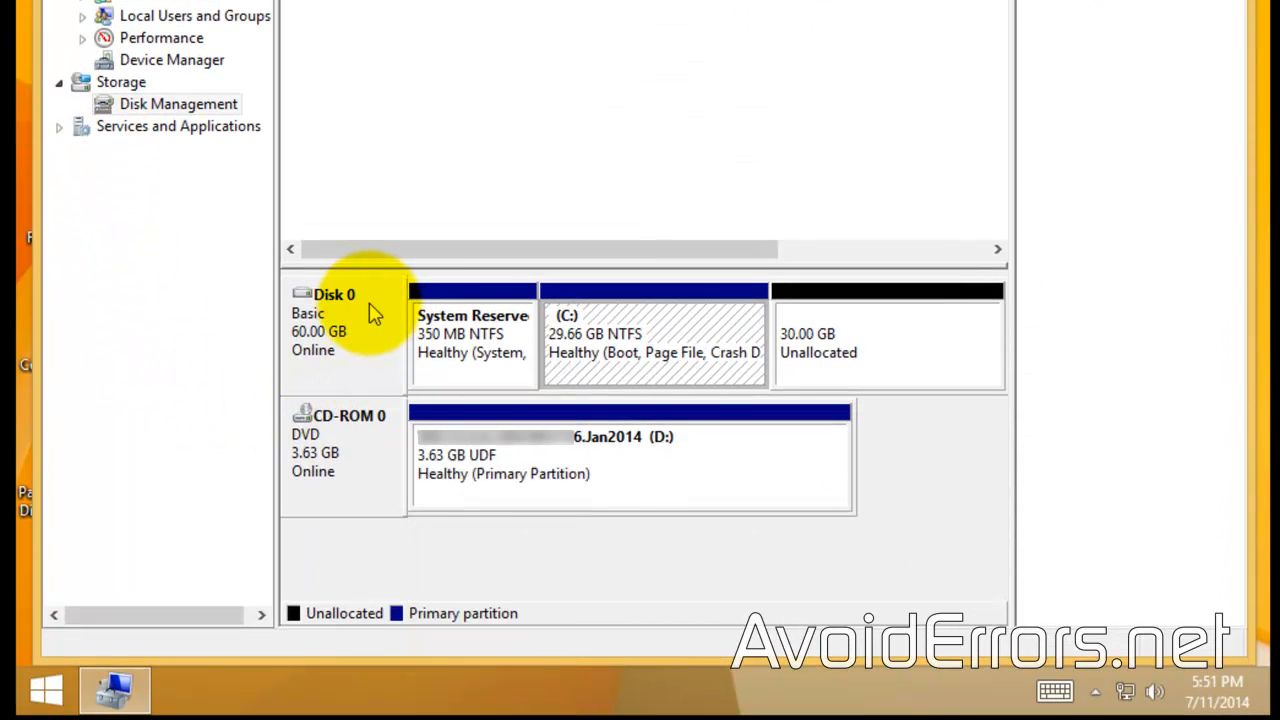
{"action": "mouse_move", "coordinate": [362, 348]}
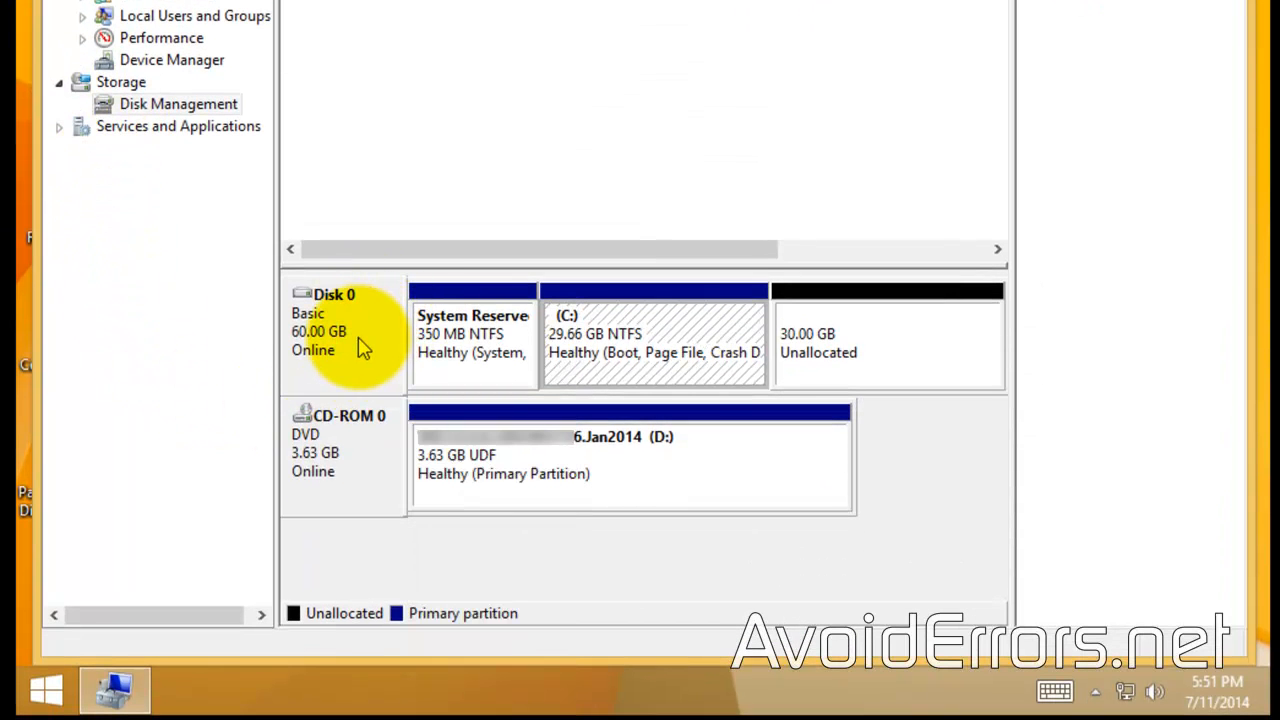
{"action": "mouse_move", "coordinate": [668, 528]}
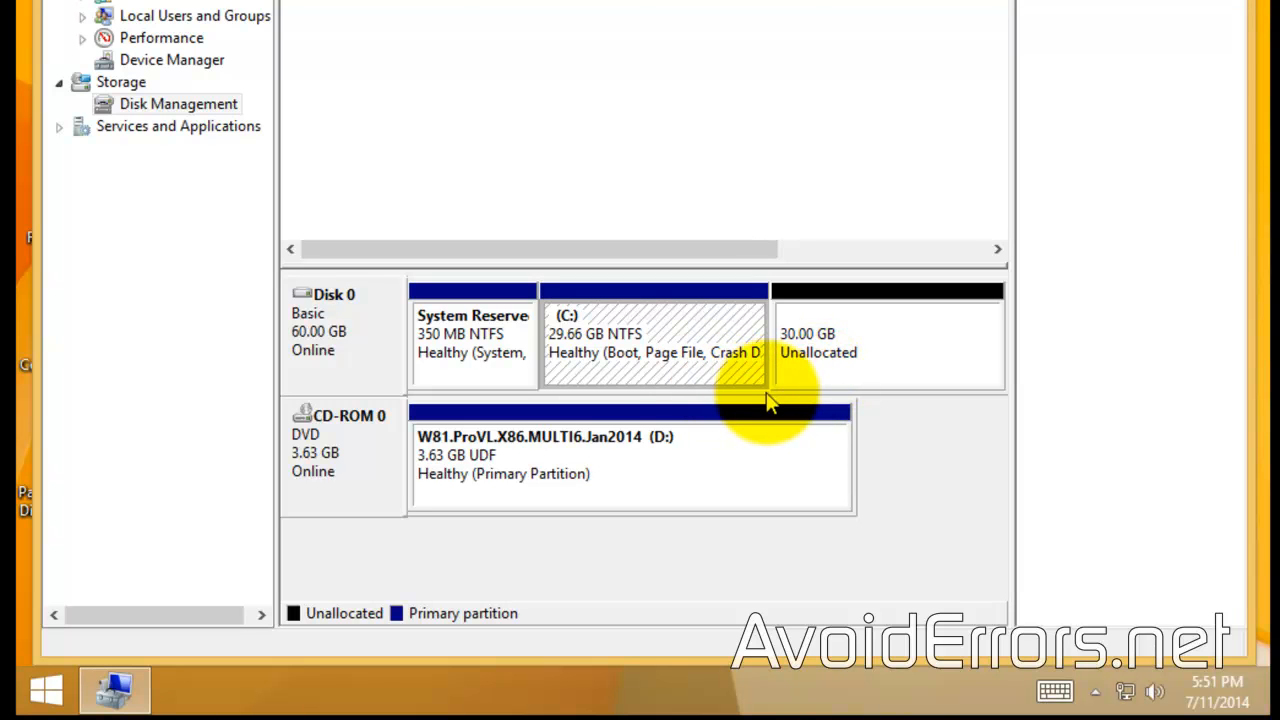
{"action": "mouse_move", "coordinate": [810, 384]}
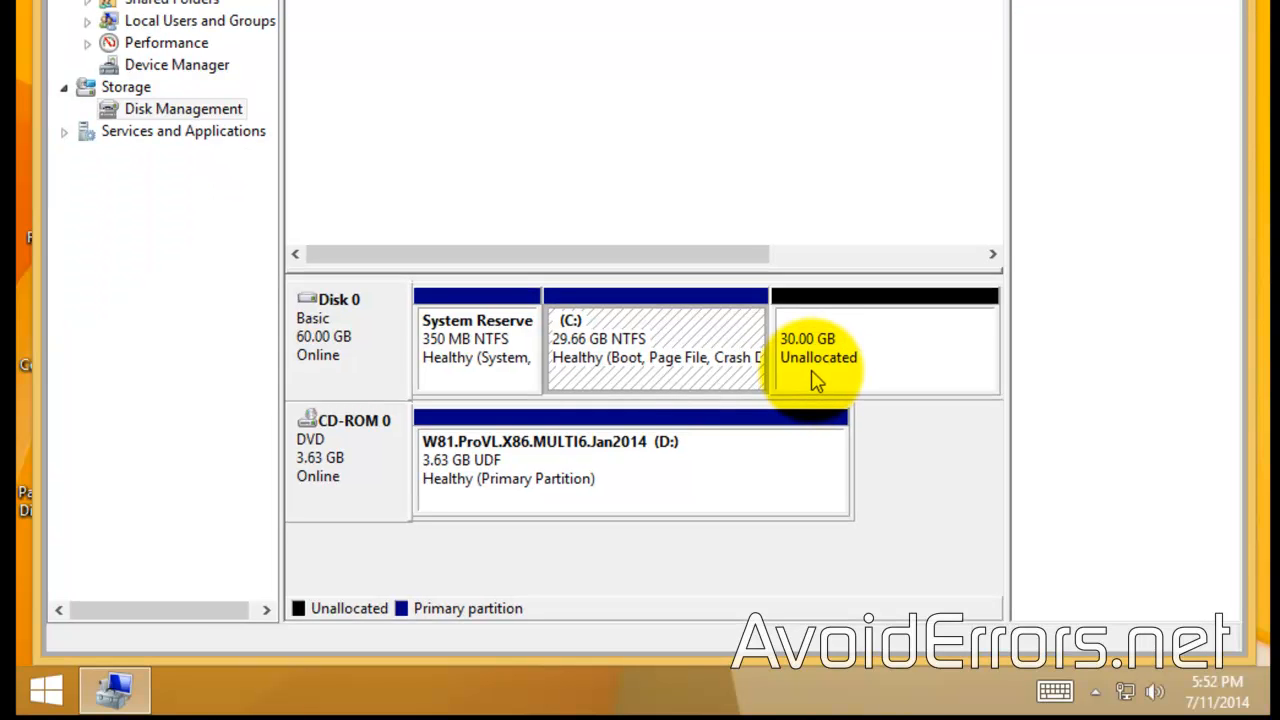
{"action": "mouse_move", "coordinate": [776, 336]}
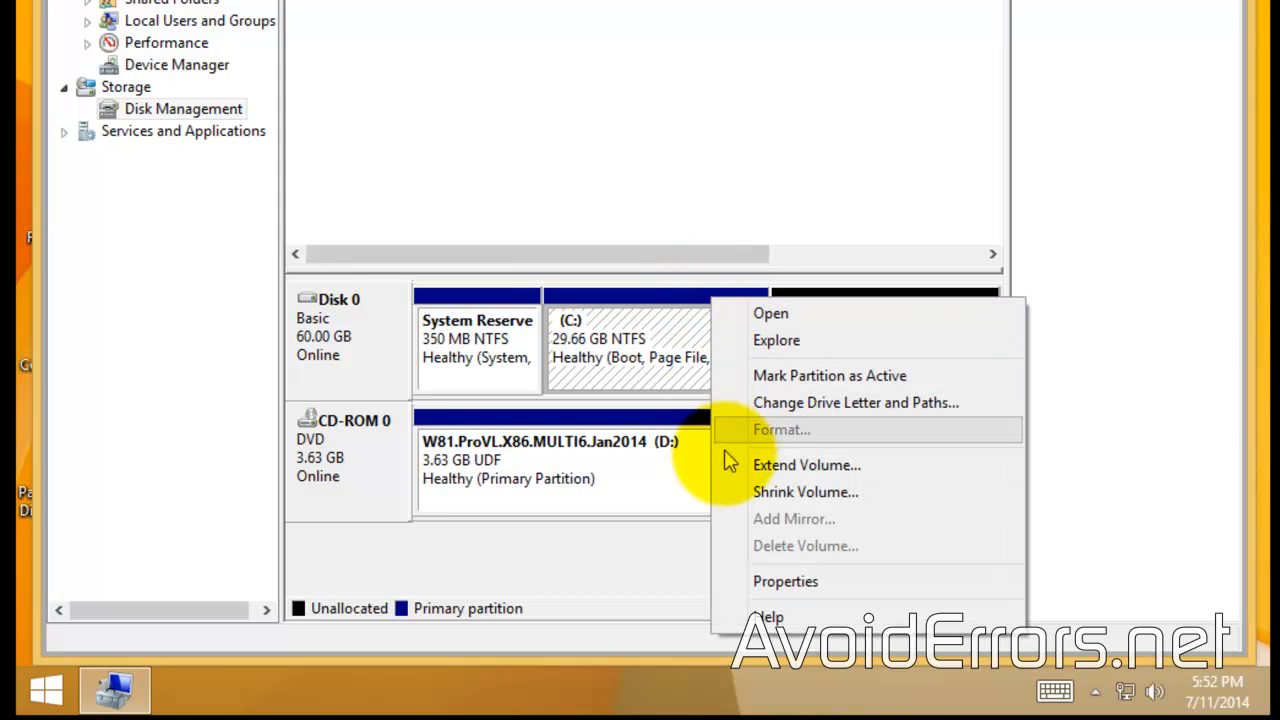
Step: Extend C: by all 30718 MB of unallocated space so it spans 59.65 GB
{"action": "left_click", "coordinate": [806, 464]}
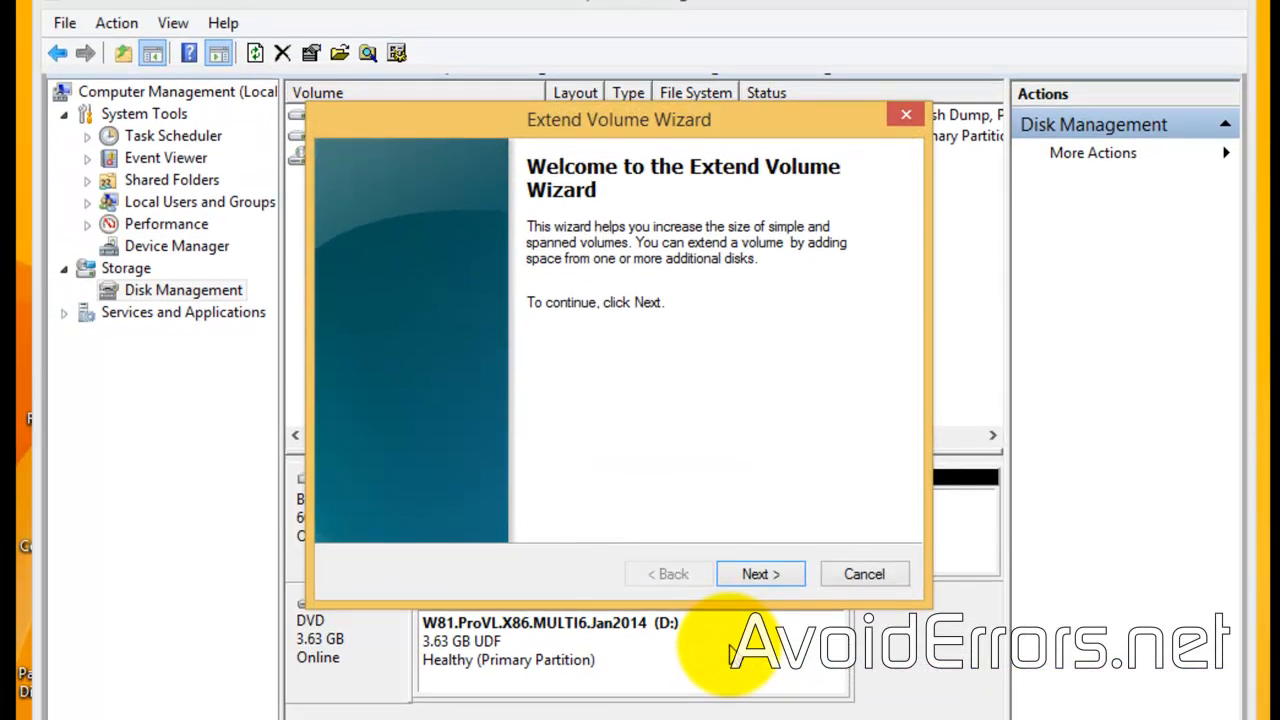
{"action": "left_click", "coordinate": [760, 572]}
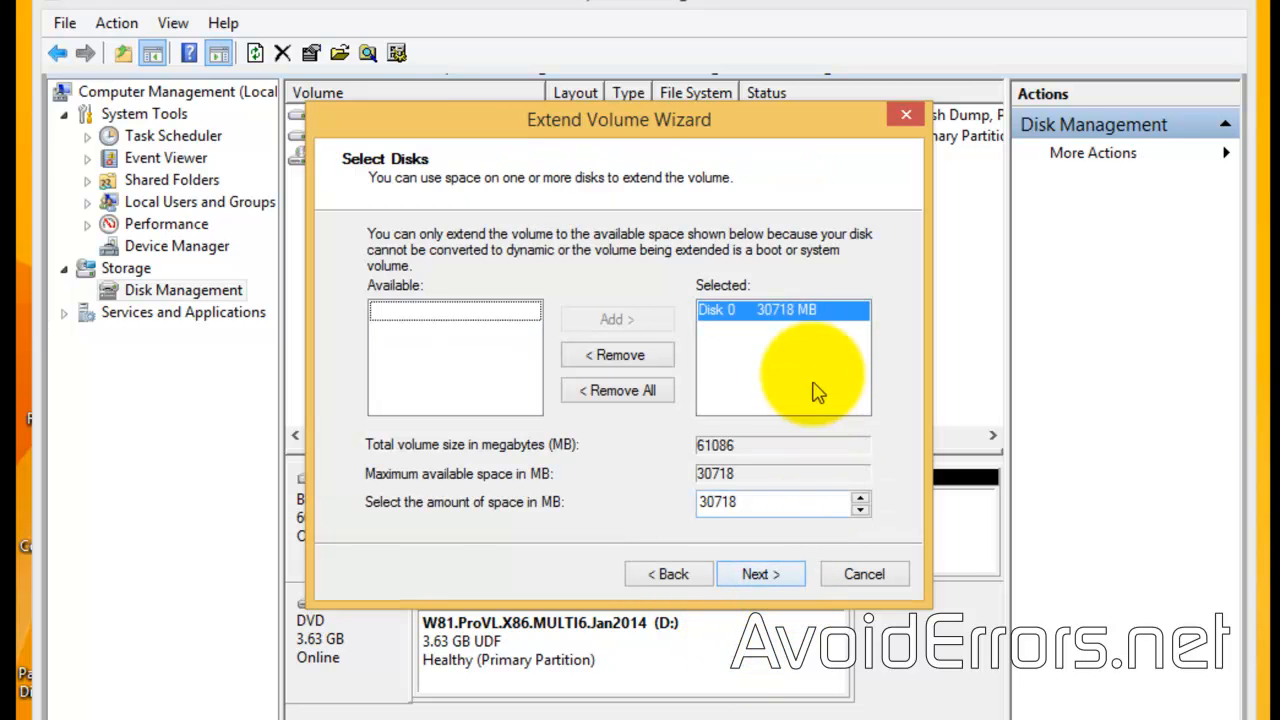
{"action": "mouse_move", "coordinate": [760, 572]}
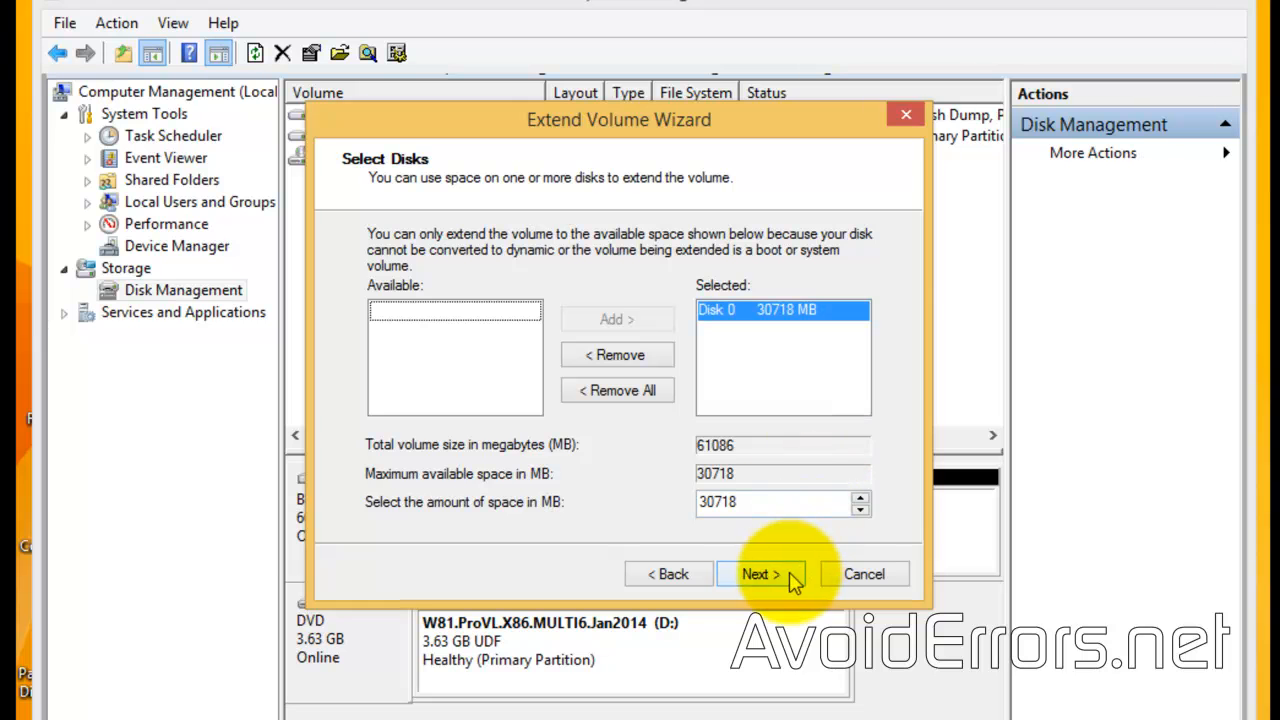
{"action": "left_click", "coordinate": [760, 572]}
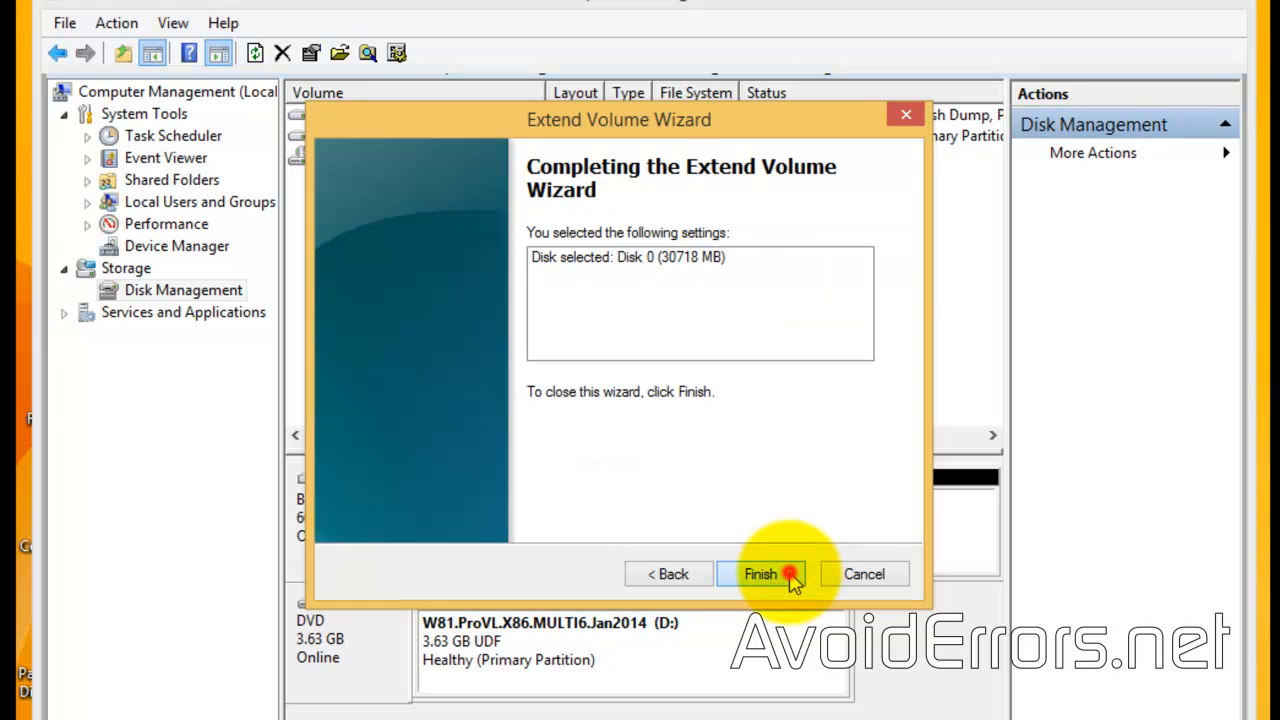
{"action": "left_click", "coordinate": [760, 572]}
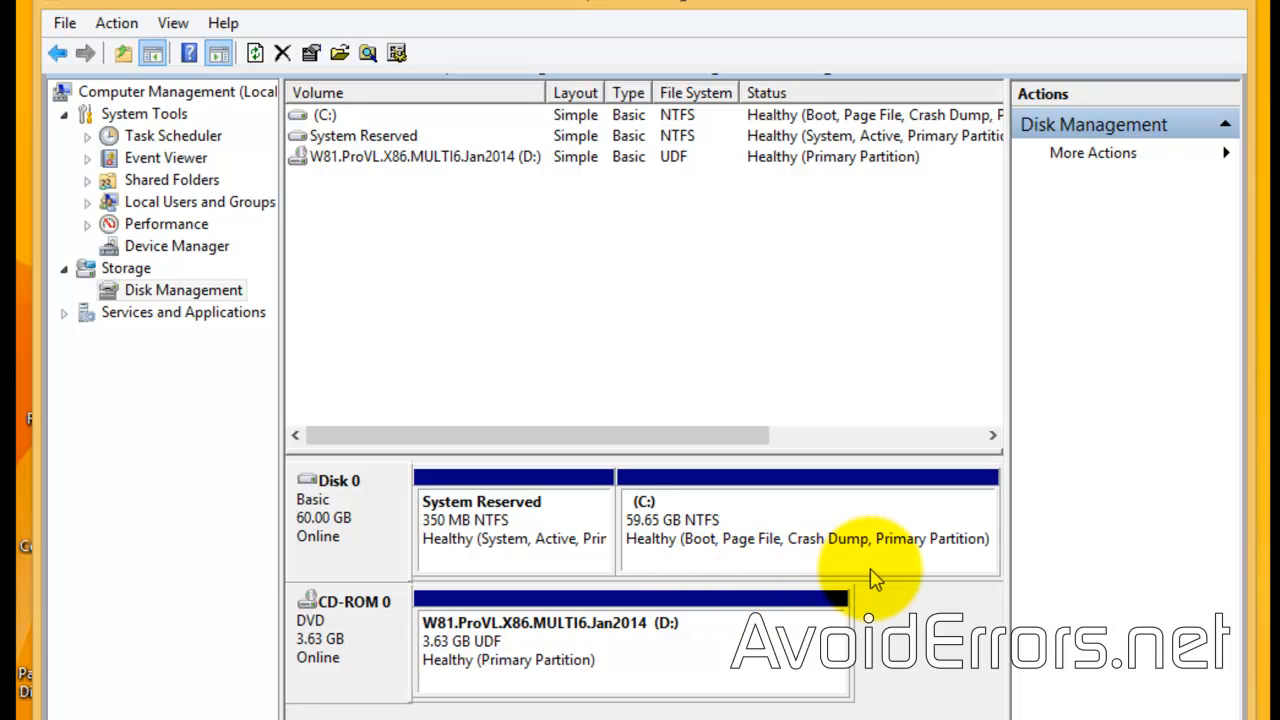
{"action": "mouse_move", "coordinate": [876, 588]}
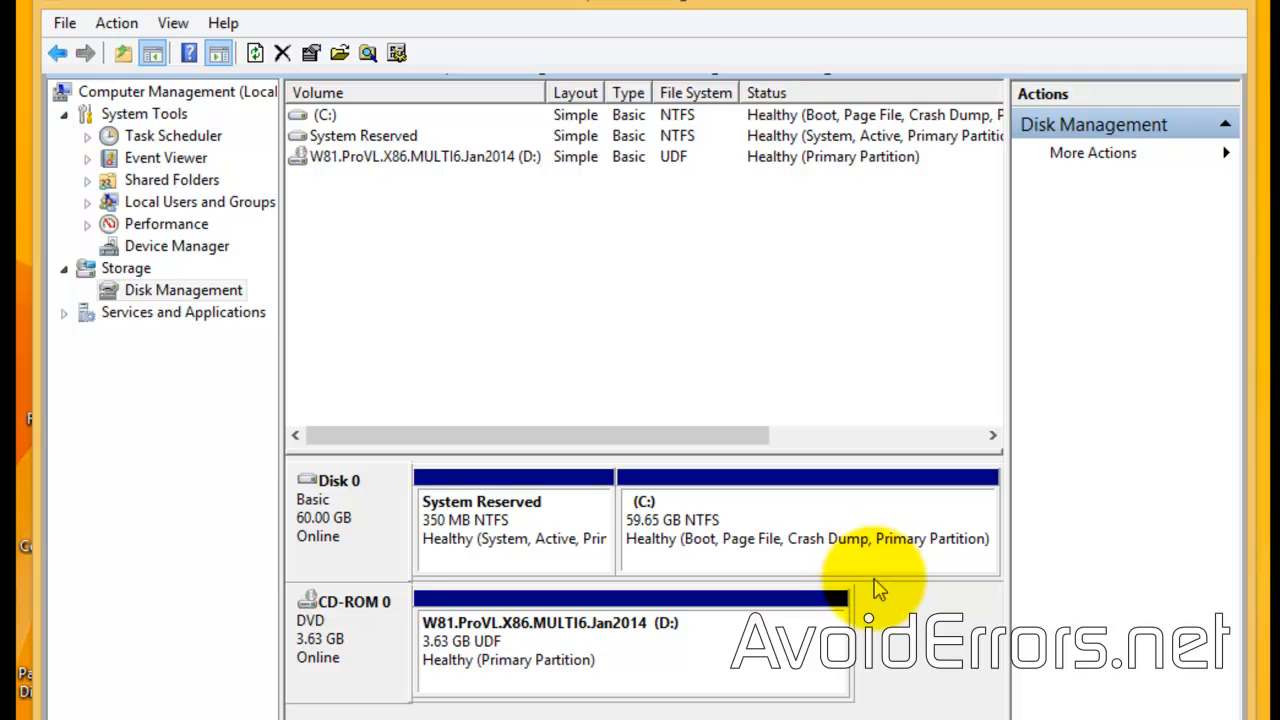